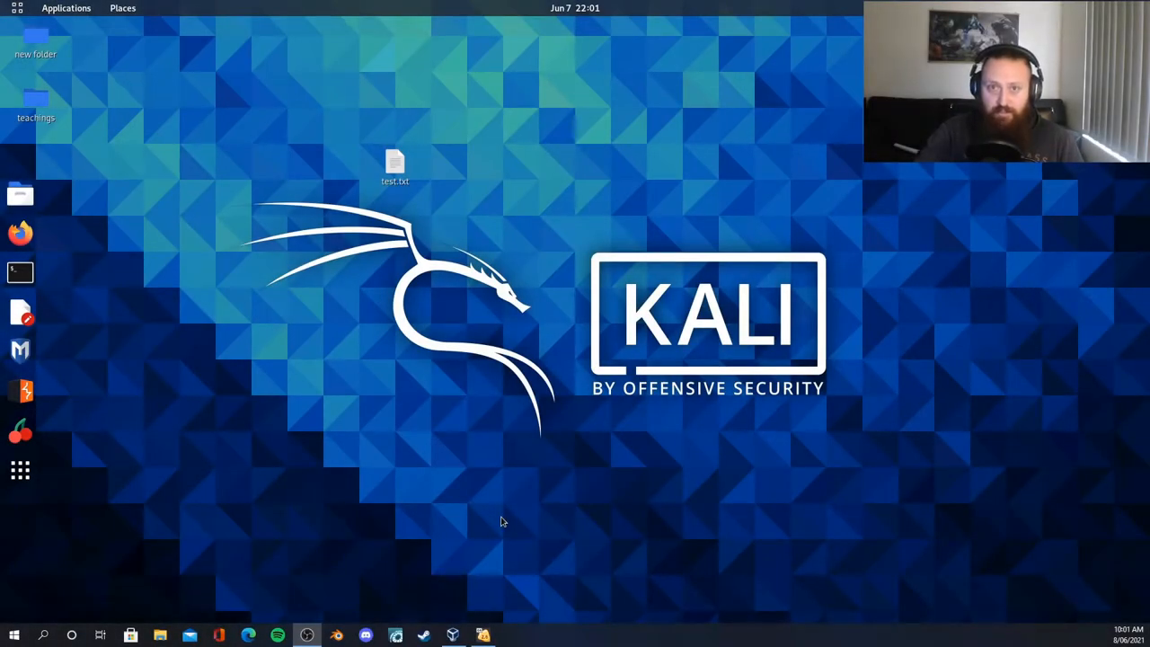
pyautogui.moveTo(453, 500)
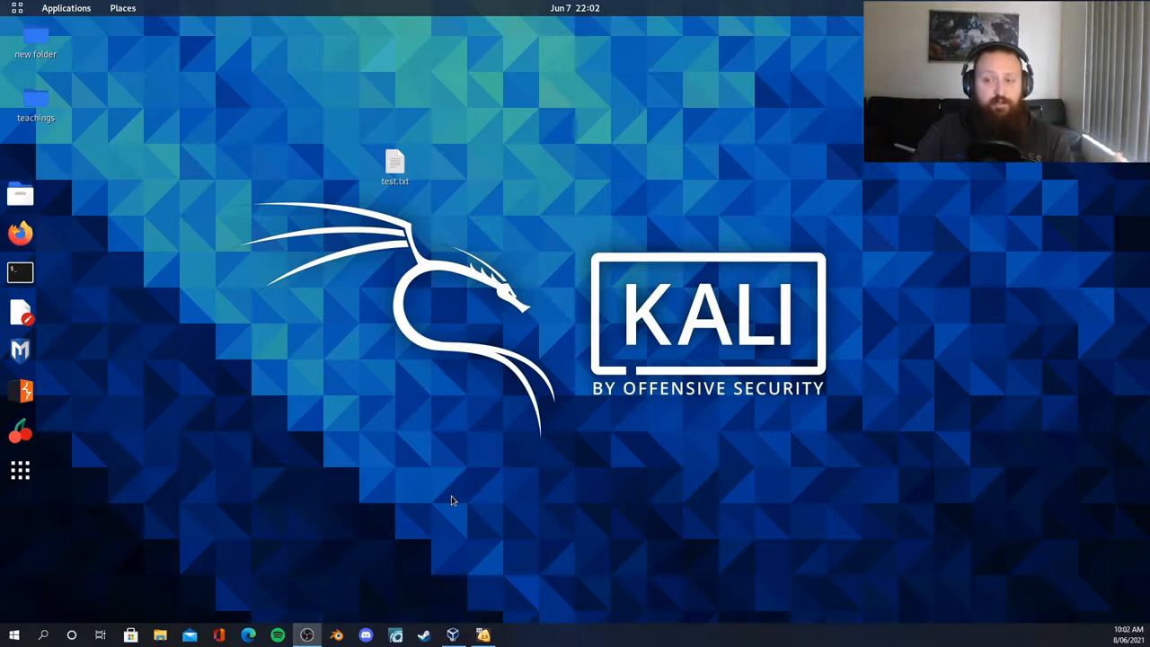
pyautogui.moveTo(274, 468)
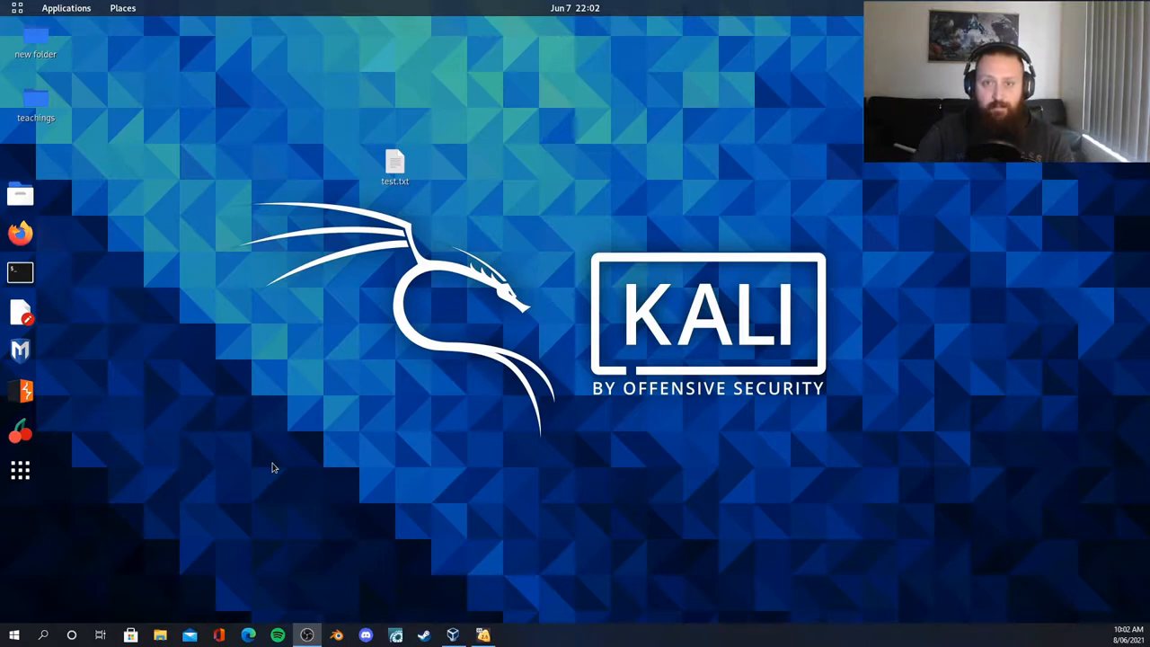
# Launch a new Terminal window from the left dock, landing at the home prompt
pyautogui.click(20, 271)
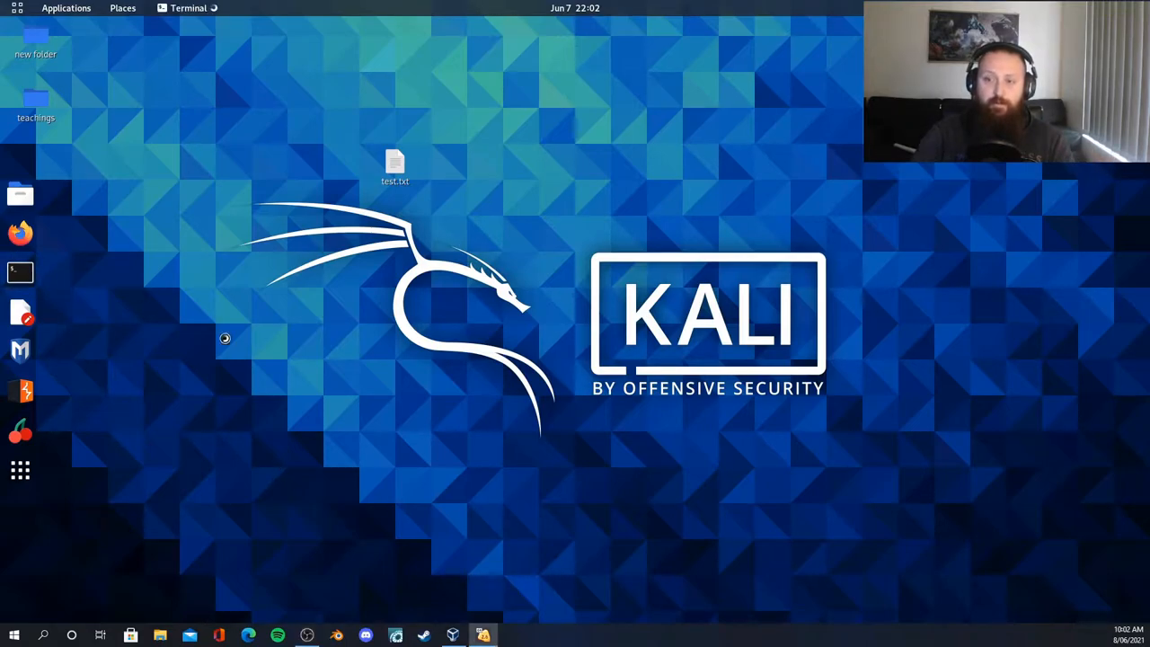
pyautogui.click(20, 271)
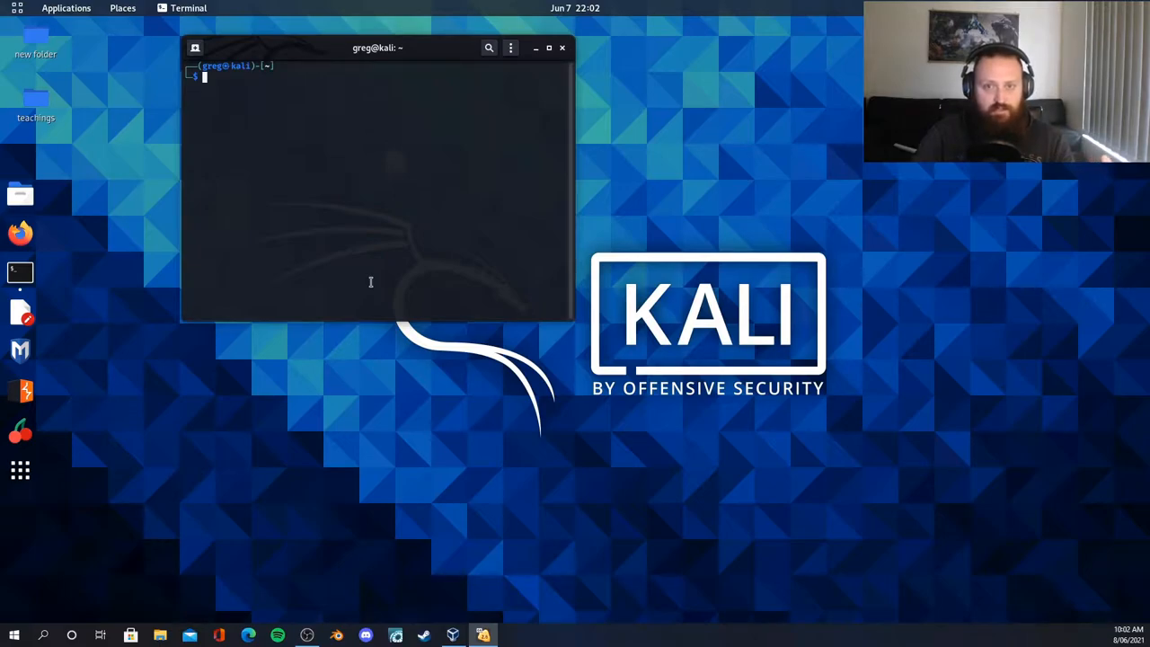
pyautogui.moveTo(338, 246)
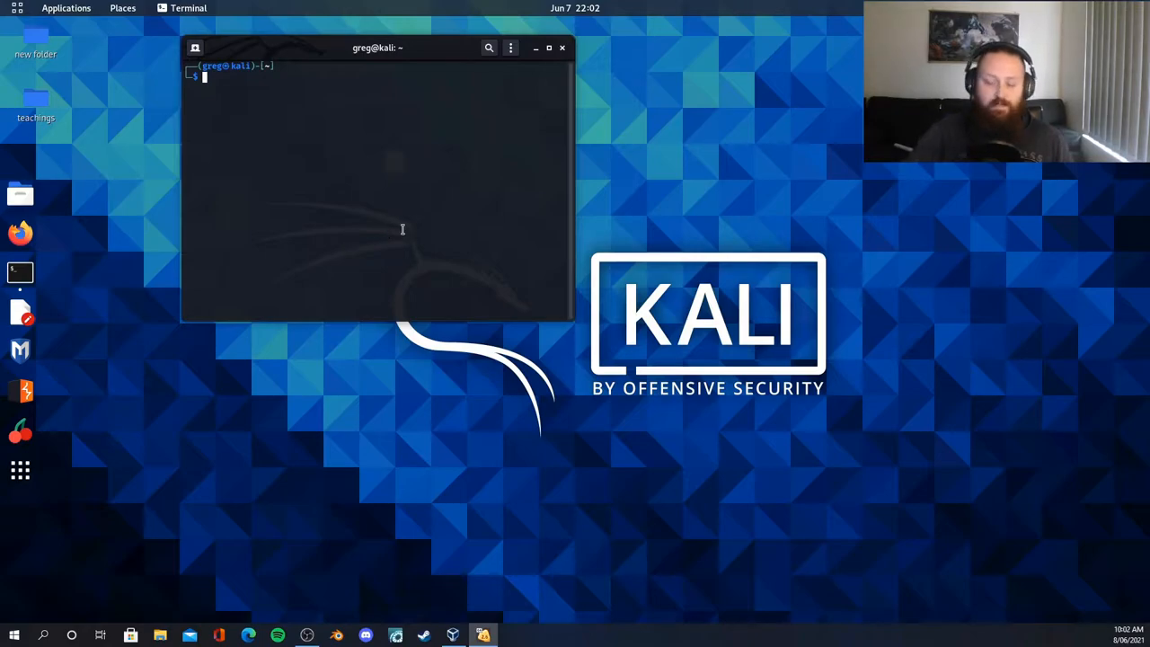
# List the home folder with ls, then change into the Desktop folder
pyautogui.write('ls')
pyautogui.write('cd')
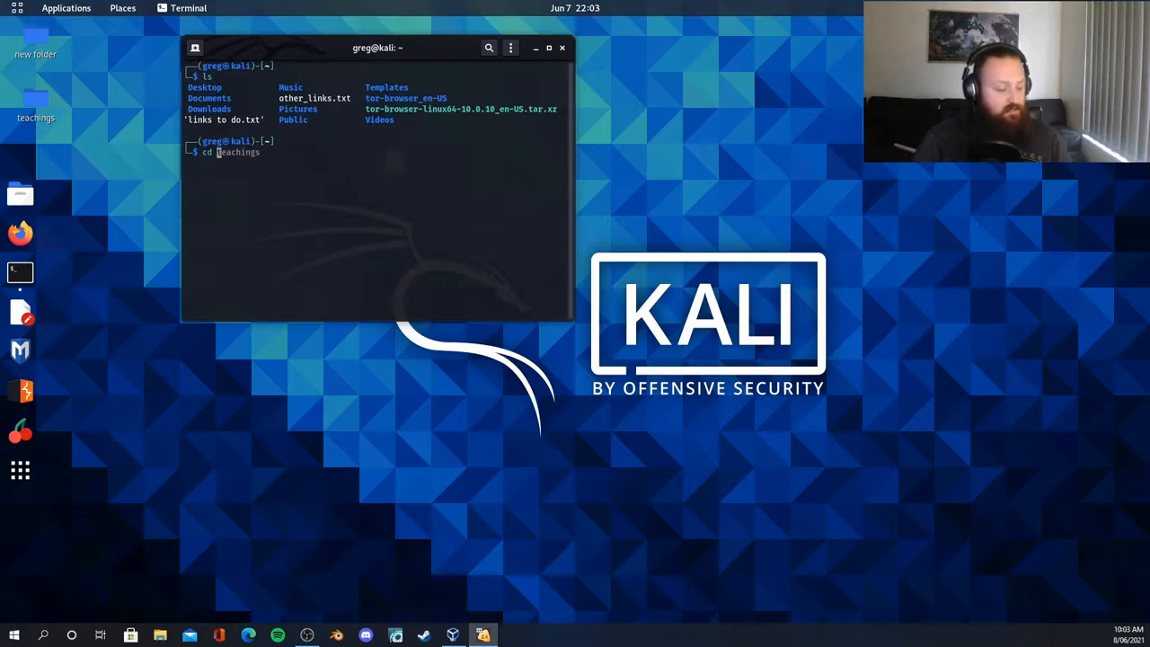
pyautogui.write('Desktop')
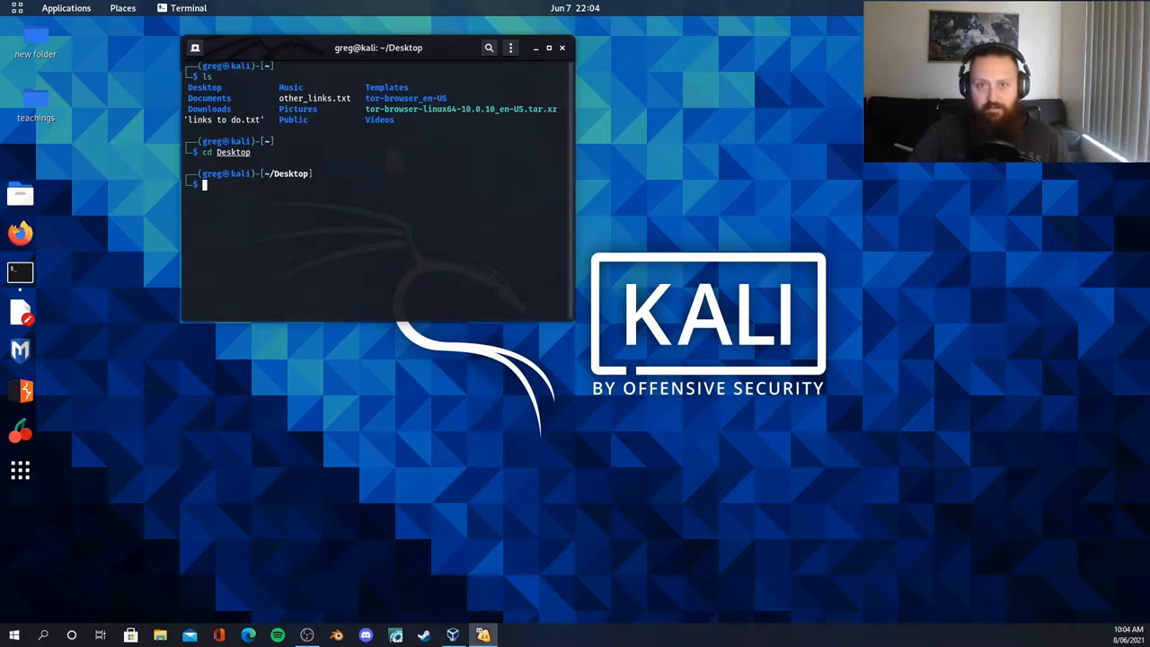
# List Desktop's contents and return up to the home folder with cd .
pyautogui.write('ls')
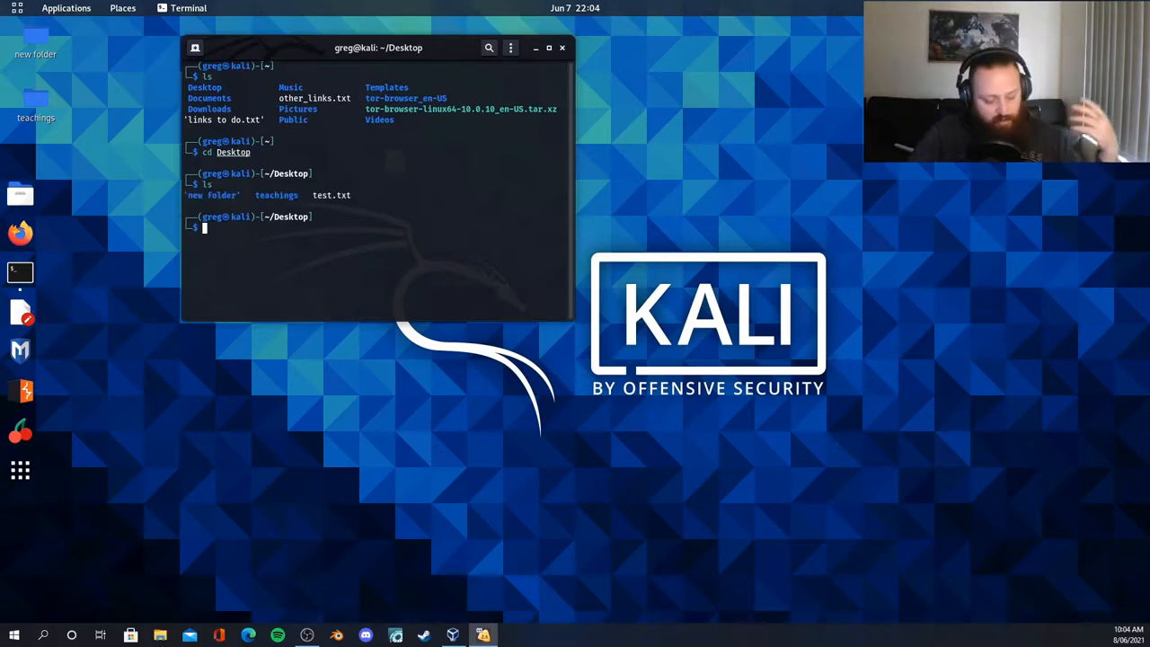
pyautogui.write('cd Desktop')
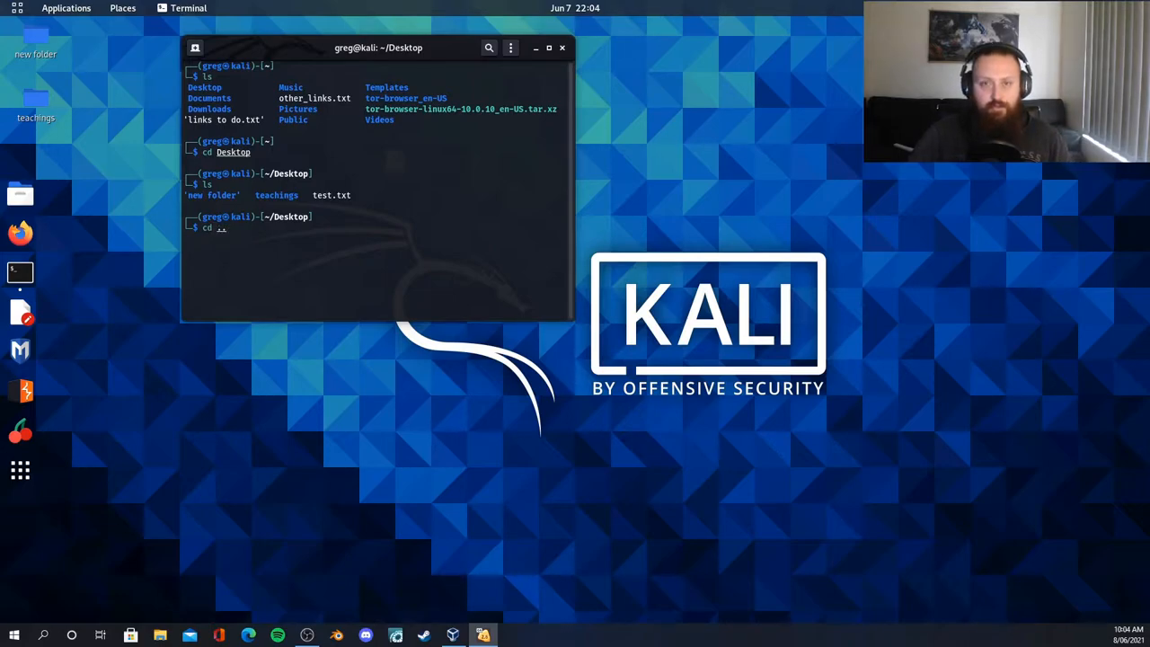
pyautogui.press('Return')
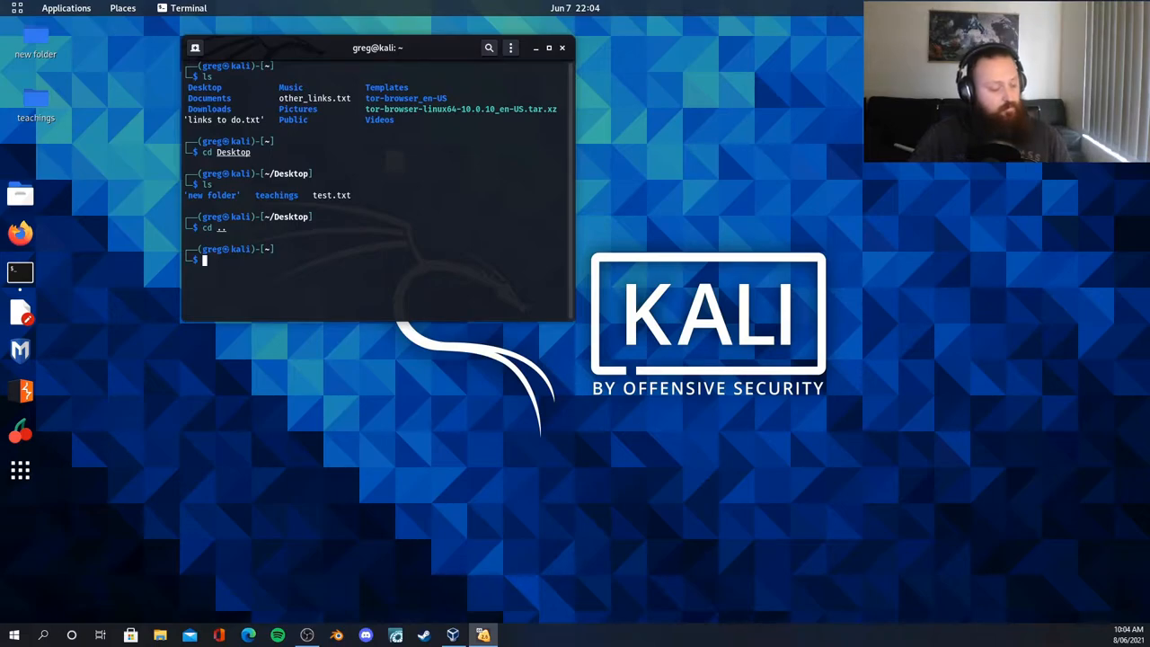
# Enter the Pictures folder using cd P with Tab completion
pyautogui.write('cd')
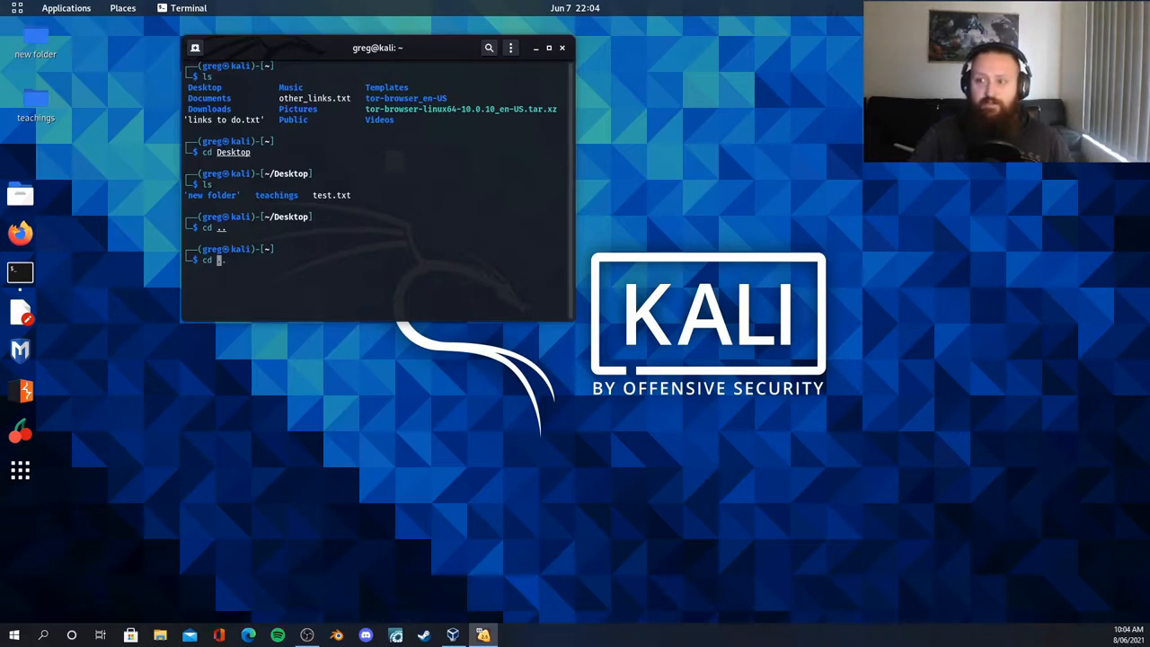
pyautogui.write('P')
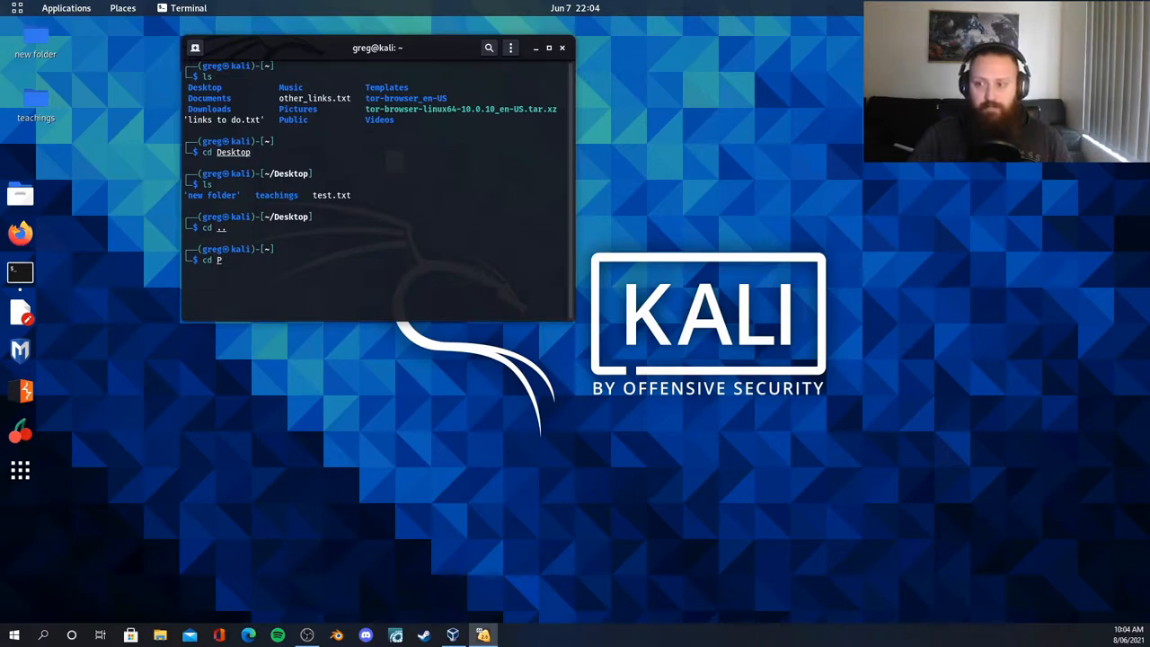
pyautogui.press('Tab')
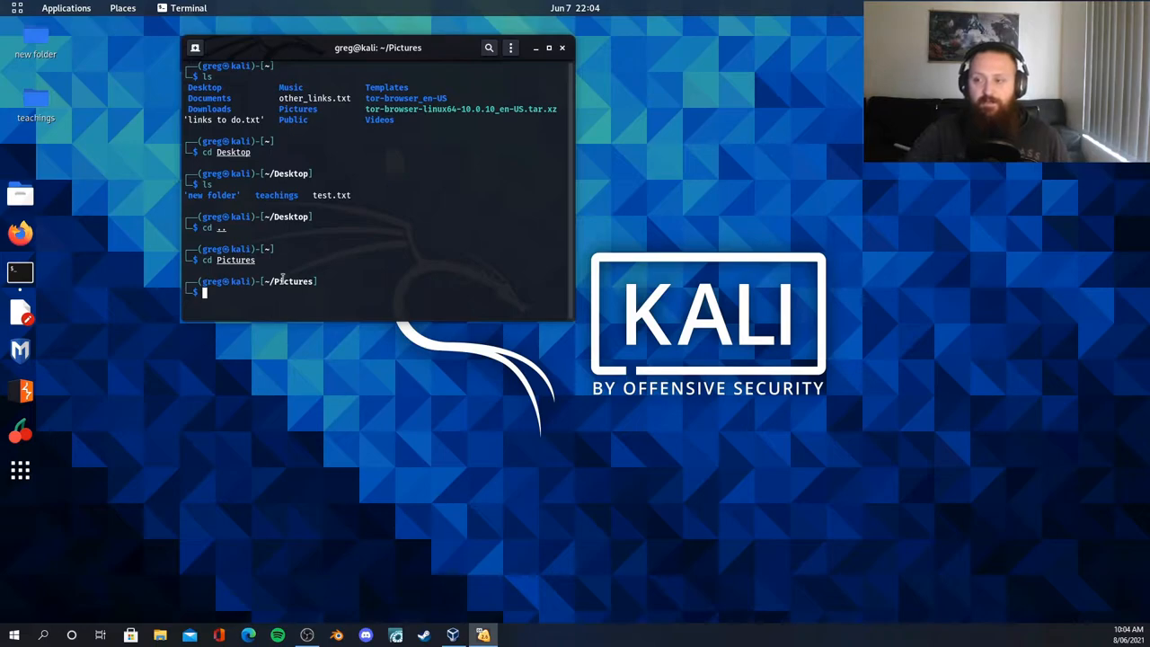
# List Pictures, create a Downloads folder with mkdir, and list again to confirm it
pyautogui.write('ls')
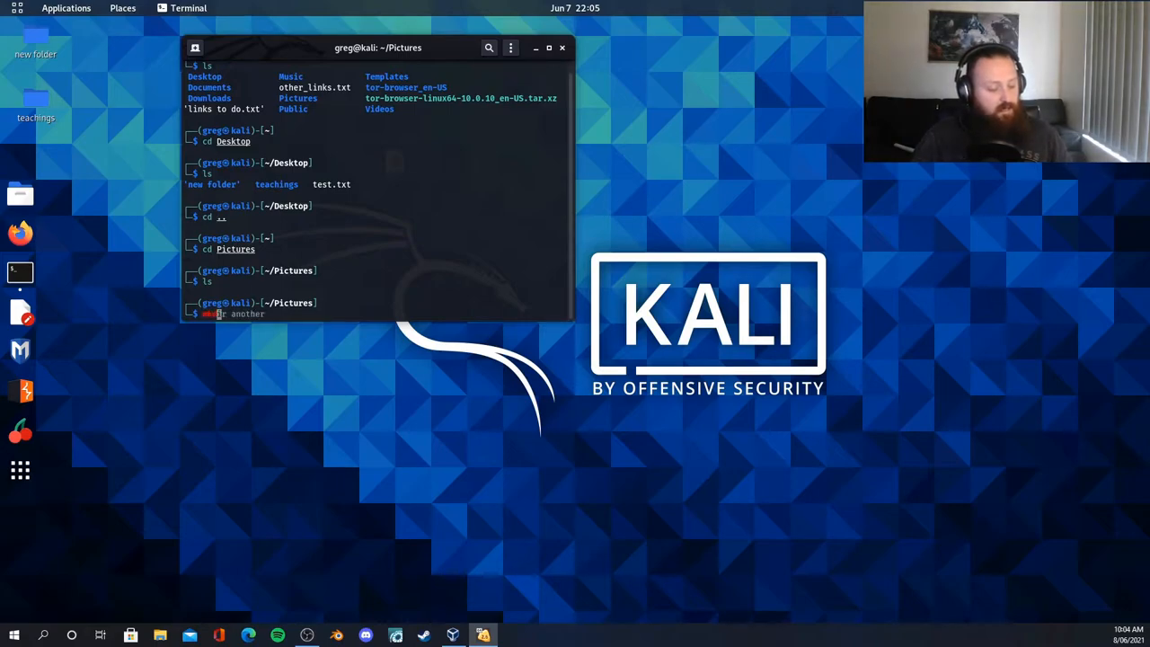
pyautogui.write('mkdir')
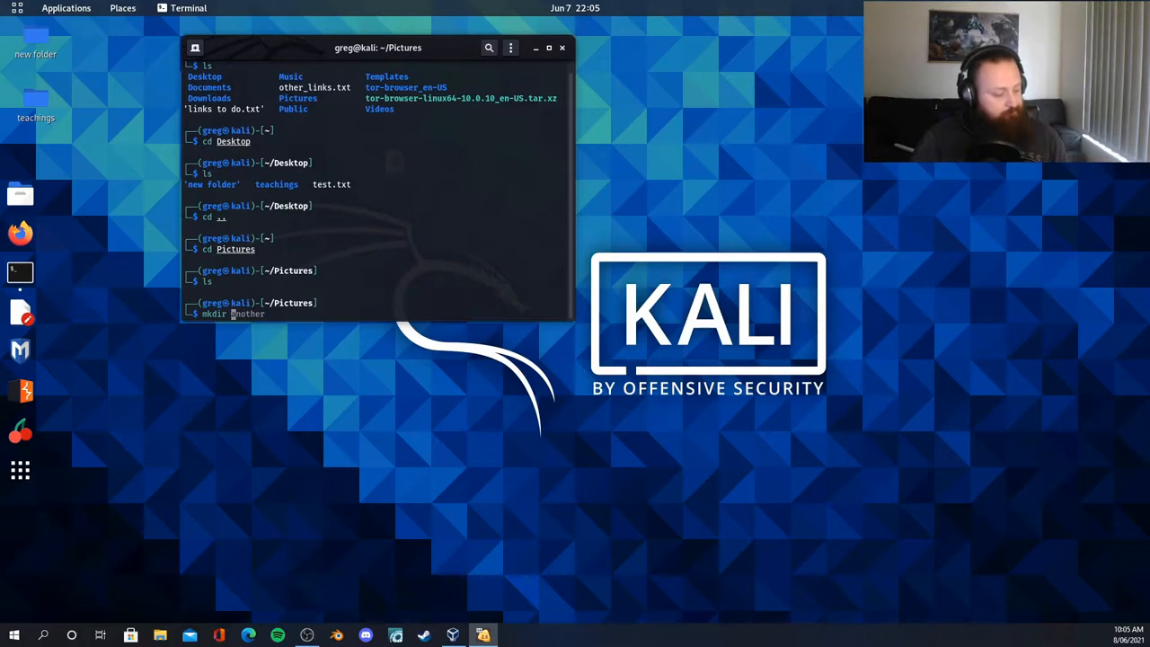
pyautogui.write('Downloads')
pyautogui.write('ls')
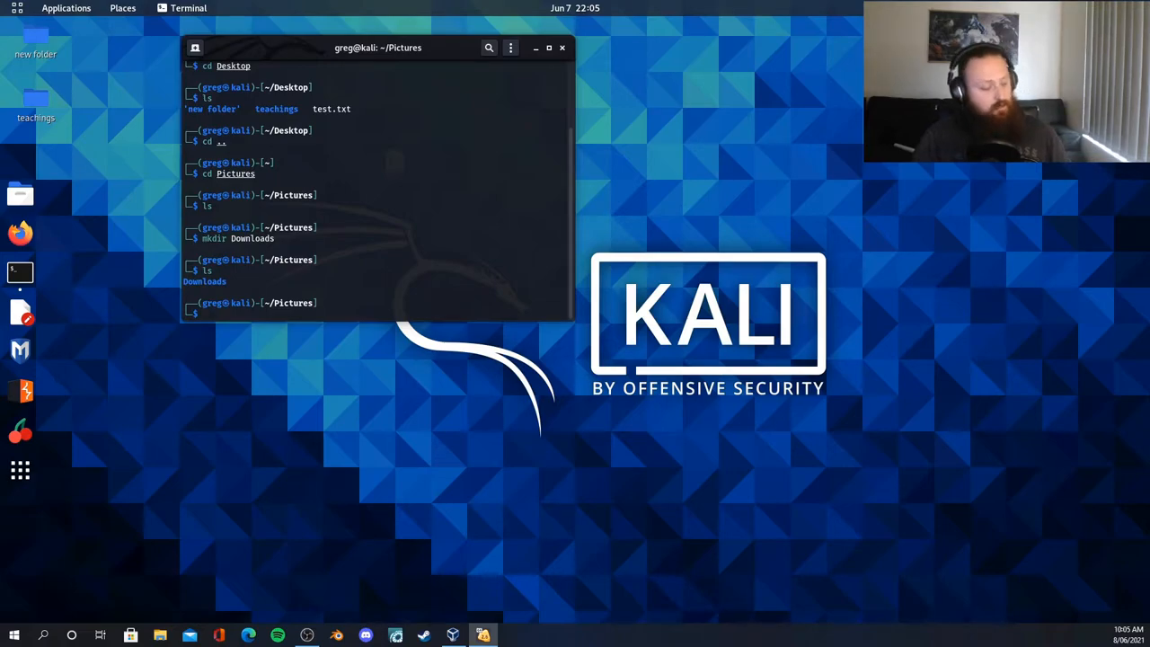
# Enter Pictures/Downloads, then step back up through Pictures to the home folder
pyautogui.write('cd Pictures')
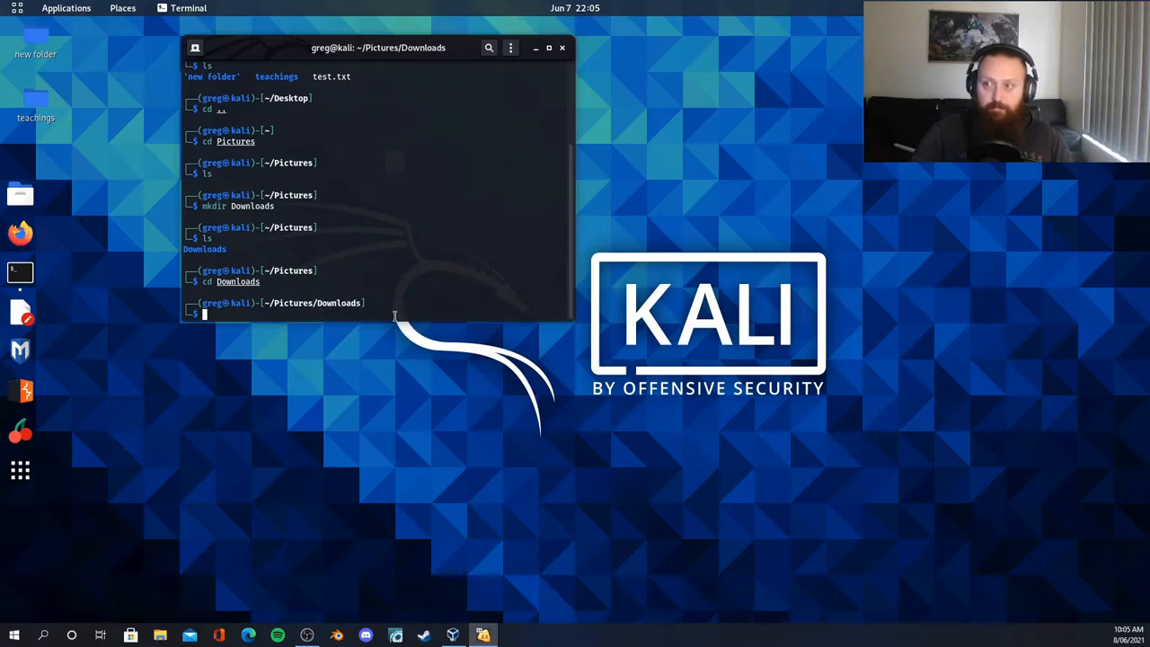
pyautogui.write('cd Downloads')
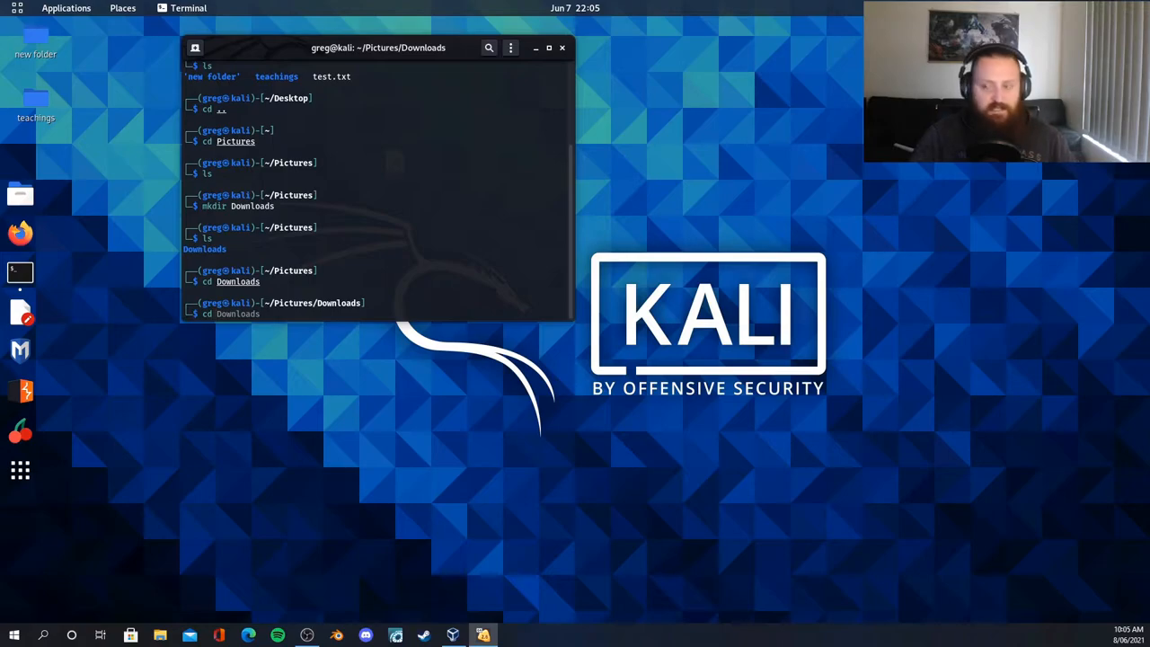
pyautogui.press('Return')
pyautogui.write('cd ..')
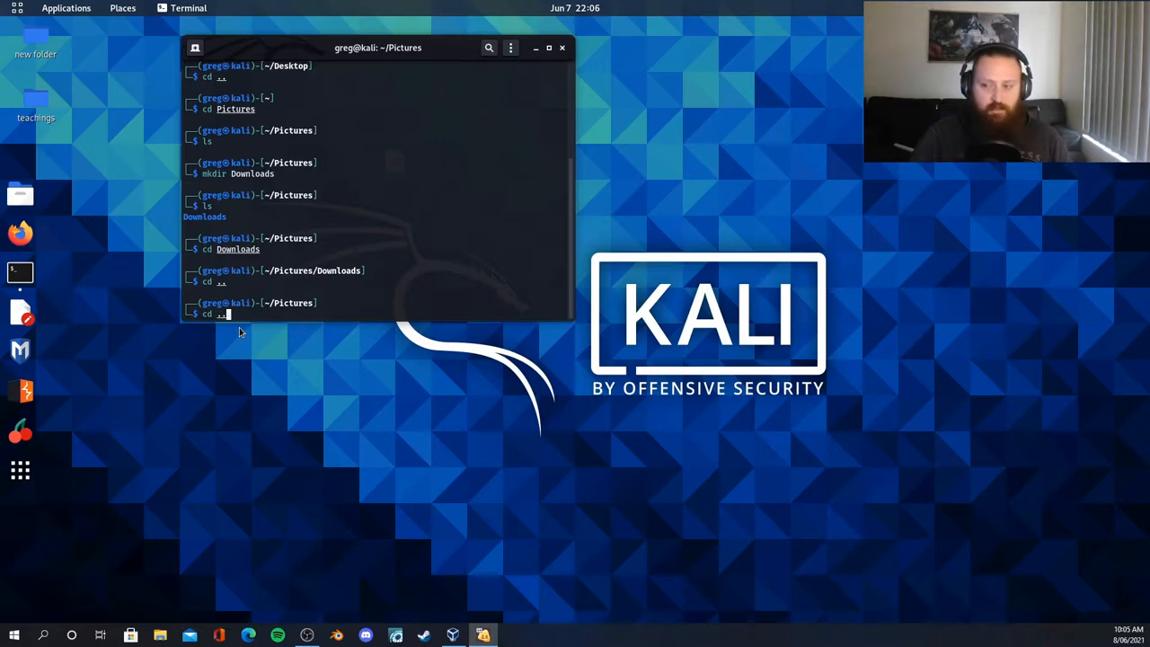
pyautogui.press('Return')
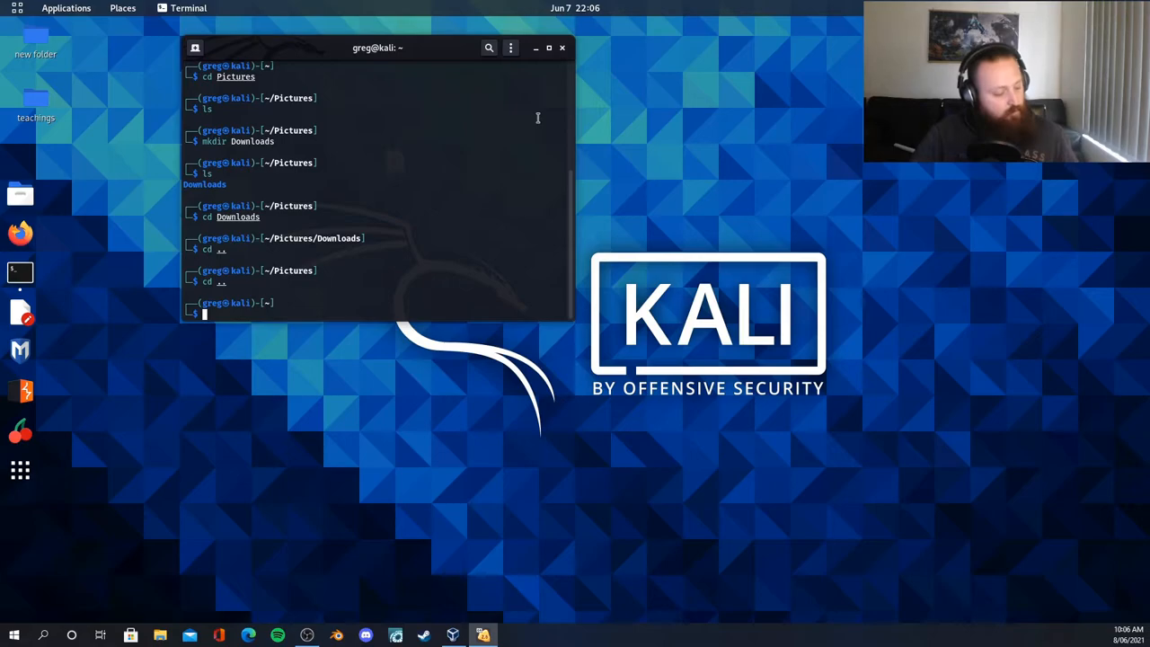
pyautogui.write('clear')
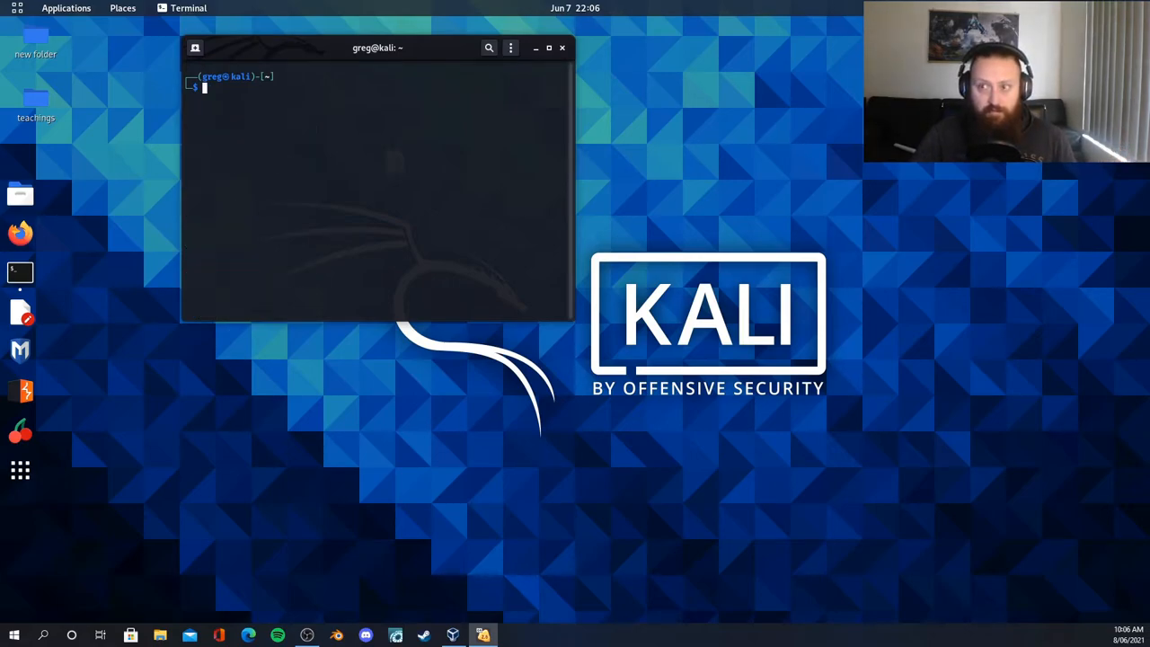
pyautogui.write('cd ..')
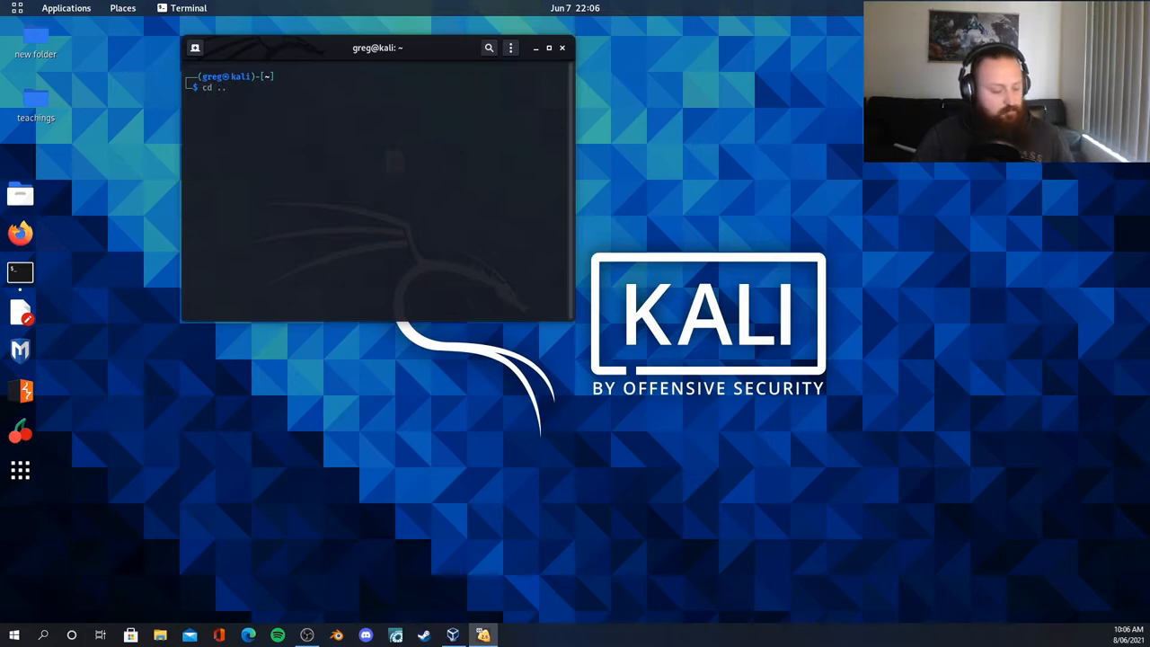
pyautogui.write('Pictures')
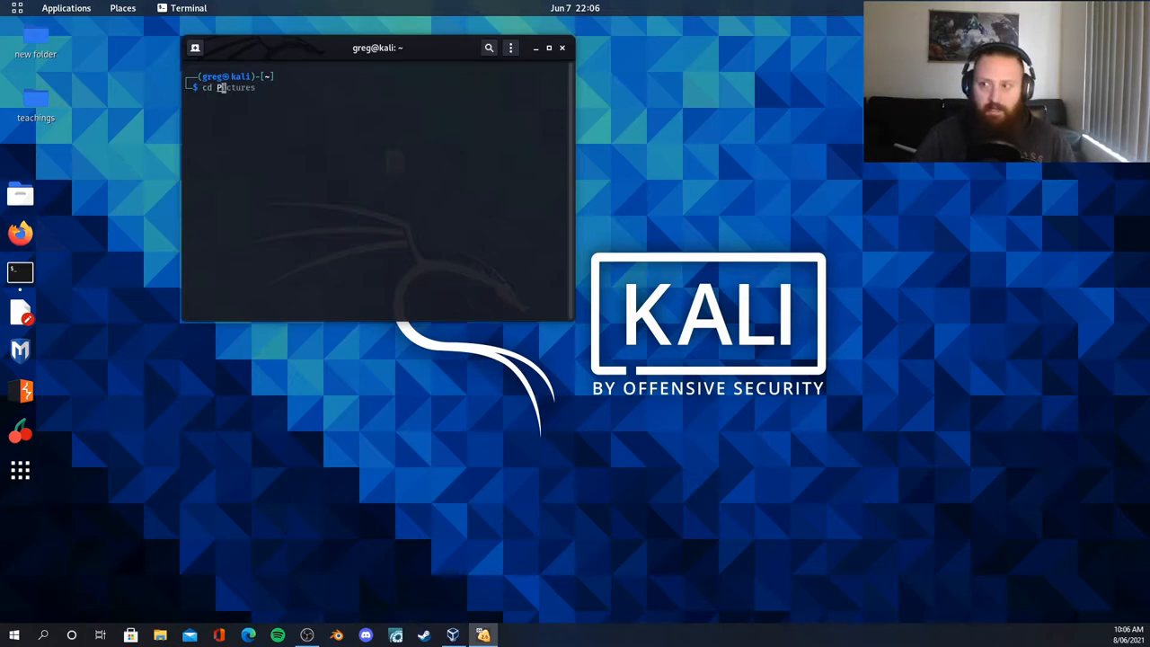
pyautogui.press('Tab')
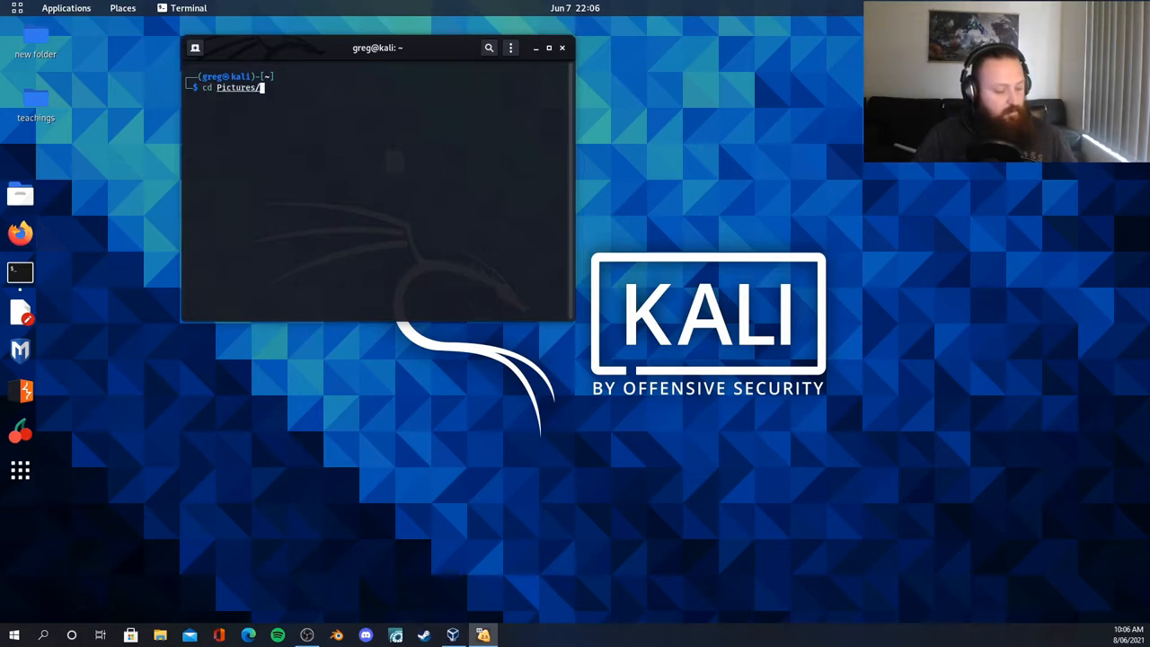
pyautogui.write('Downloads')
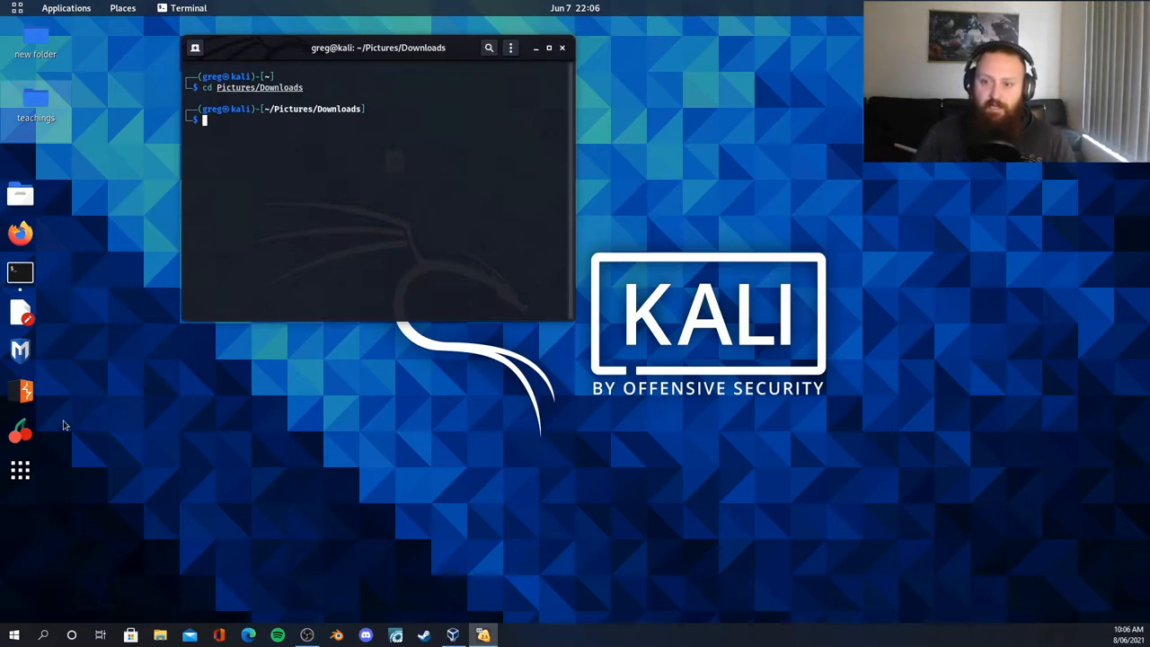
pyautogui.moveTo(19, 469)
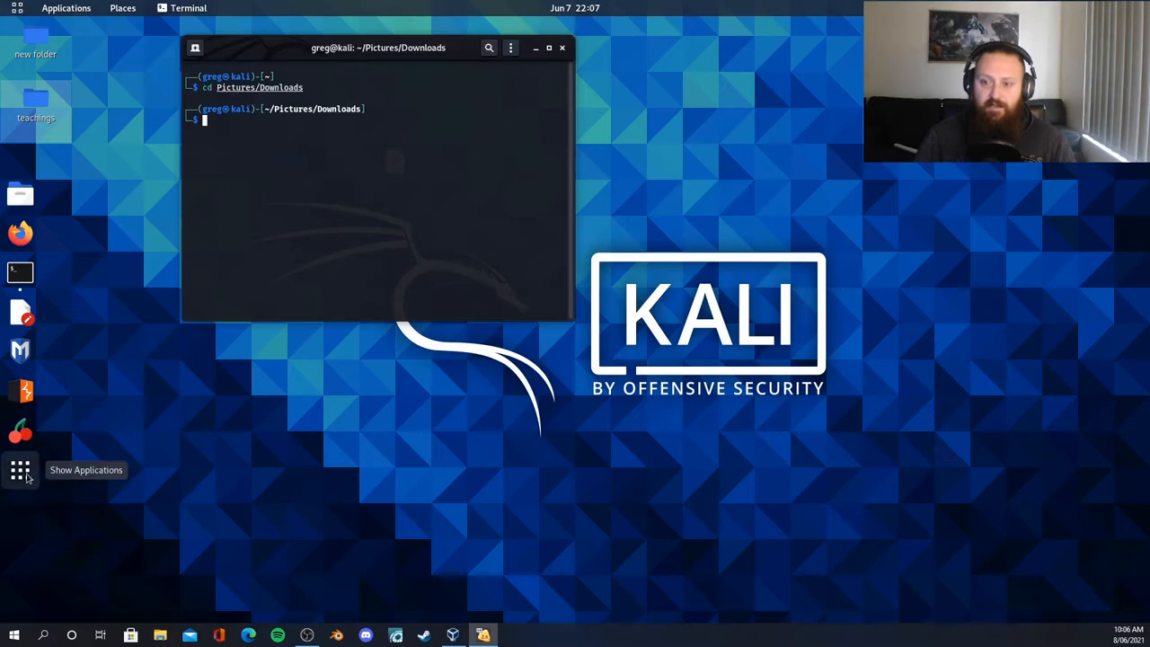
pyautogui.moveTo(158, 75)
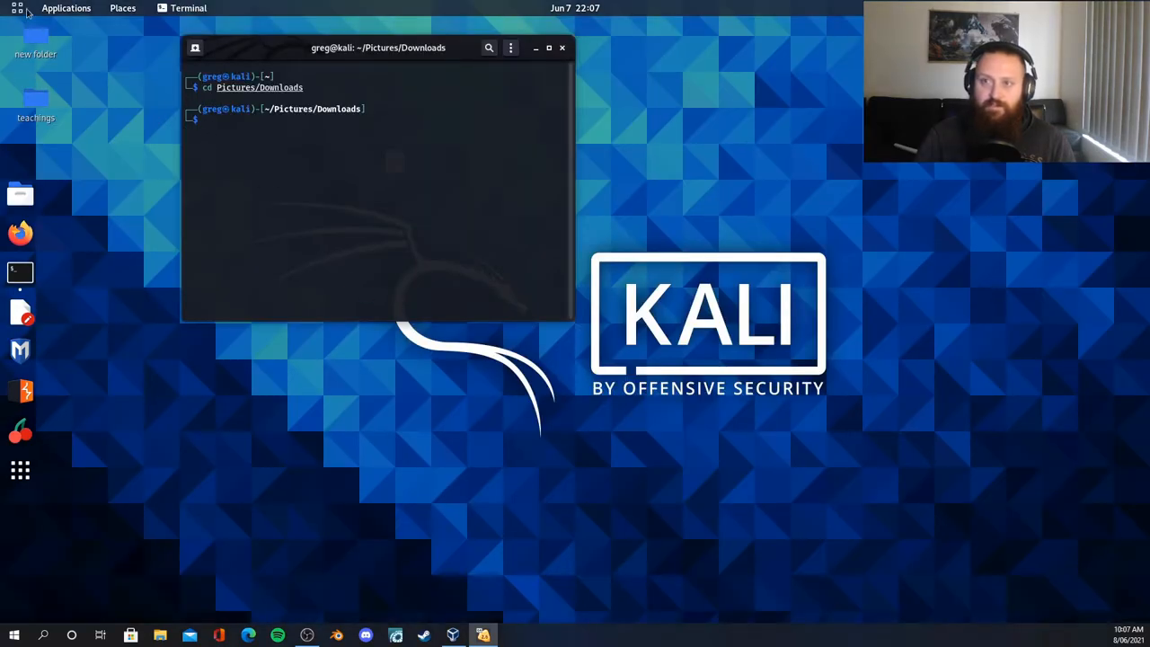
pyautogui.click(65, 7)
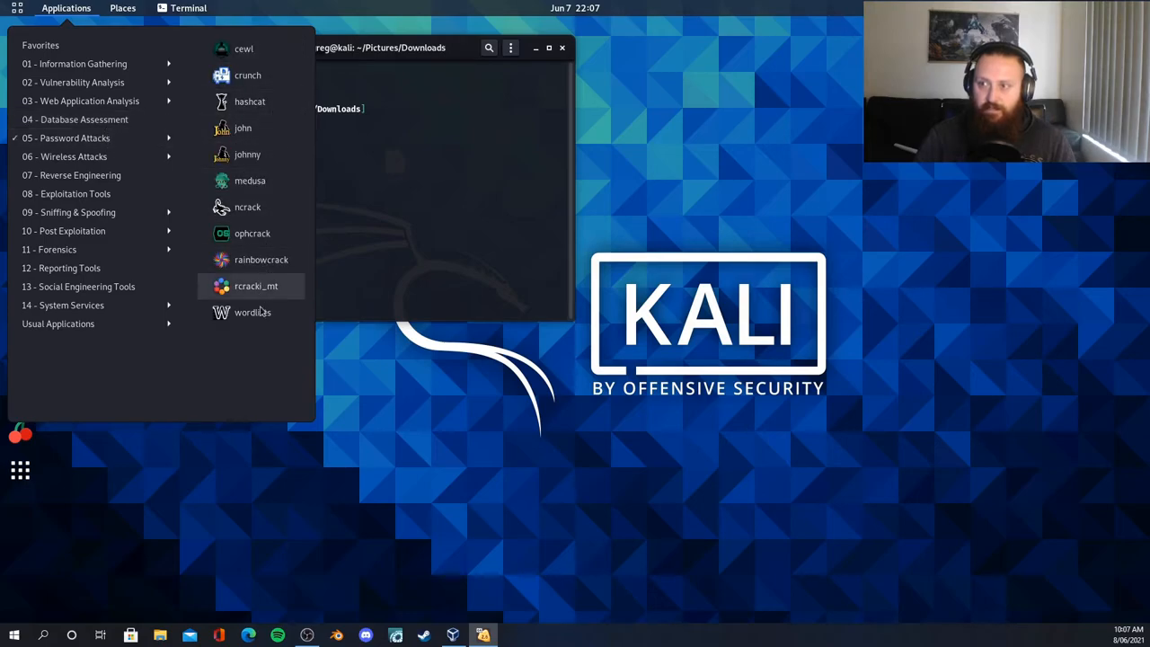
pyautogui.moveTo(251, 206)
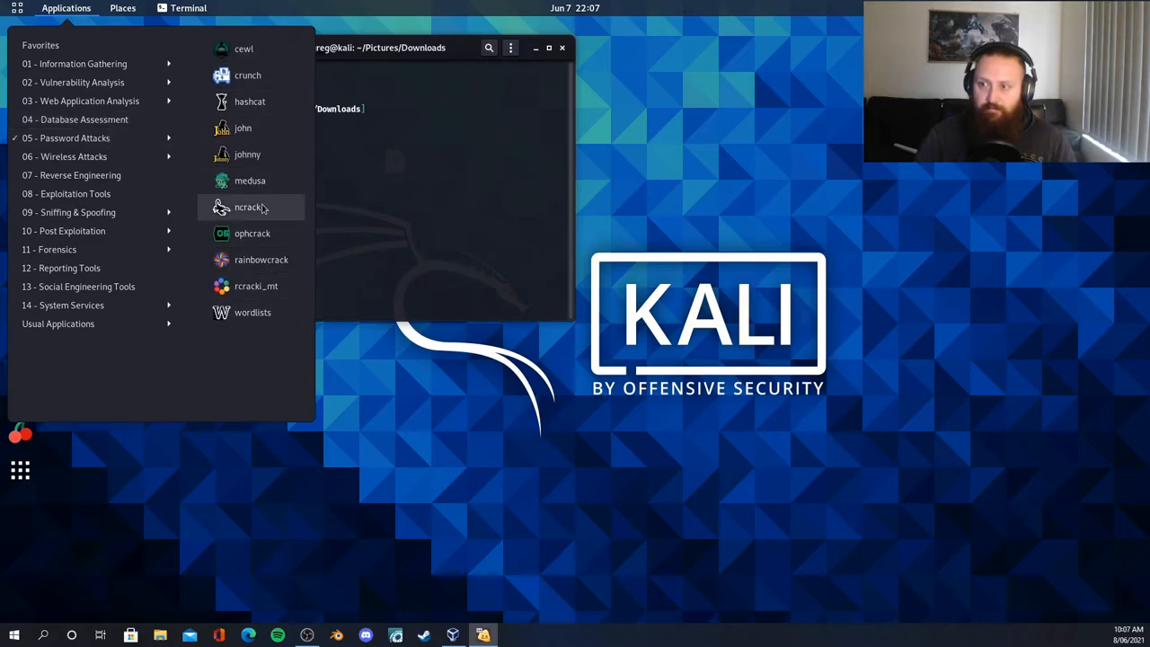
pyautogui.moveTo(255, 285)
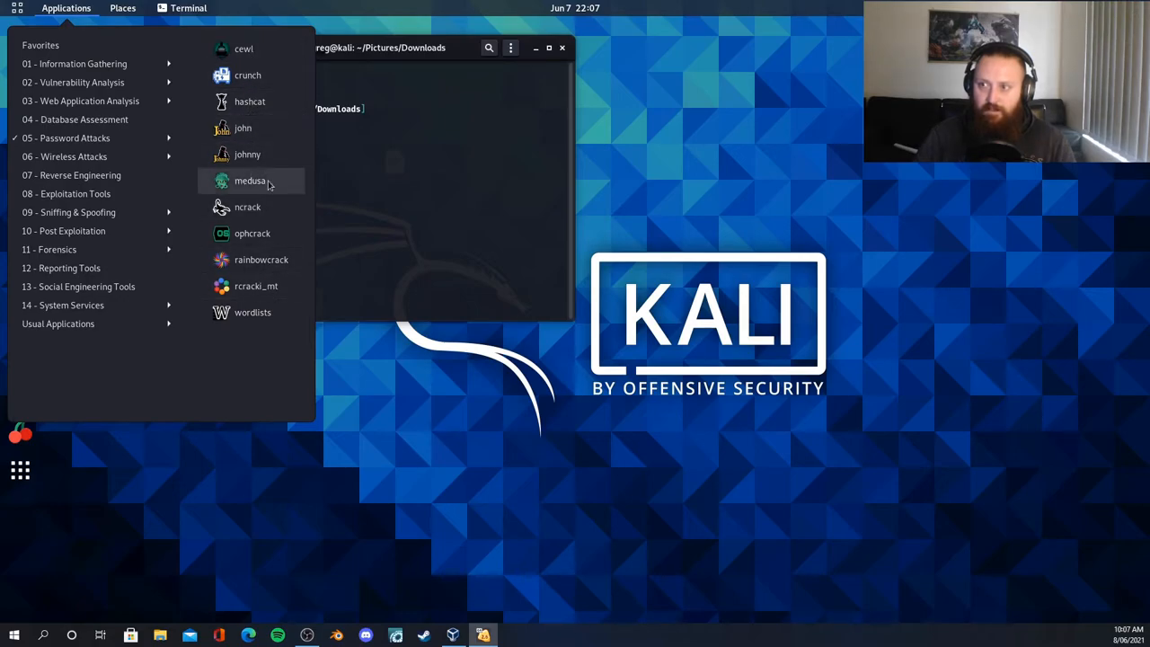
pyautogui.moveTo(252, 312)
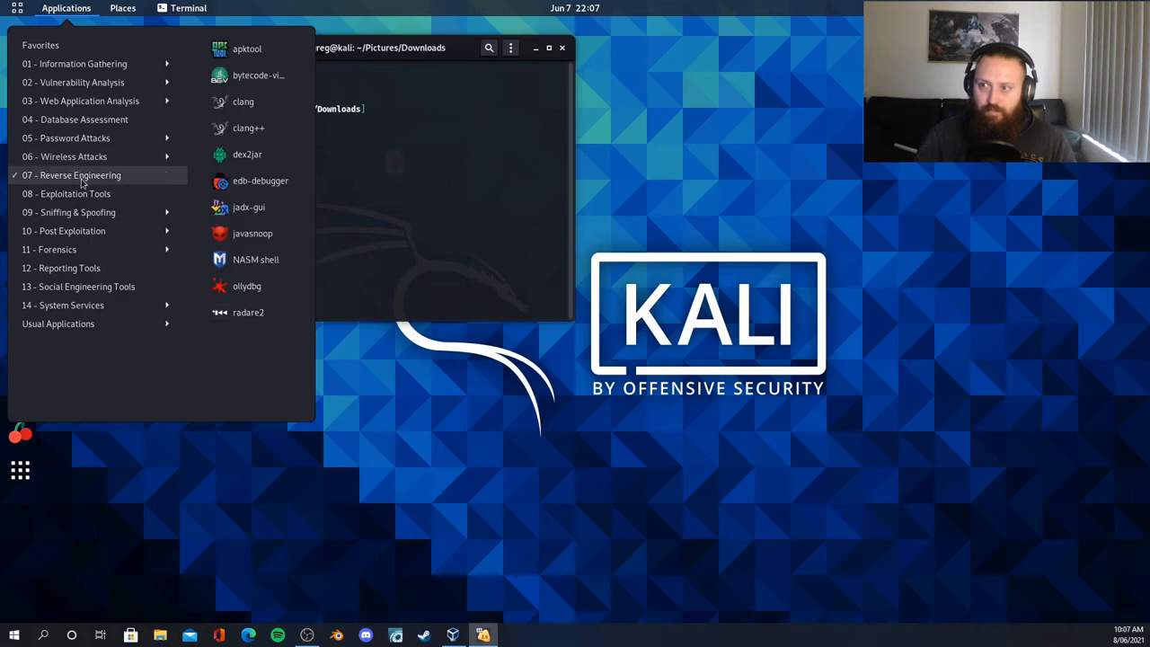
pyautogui.moveTo(68, 212)
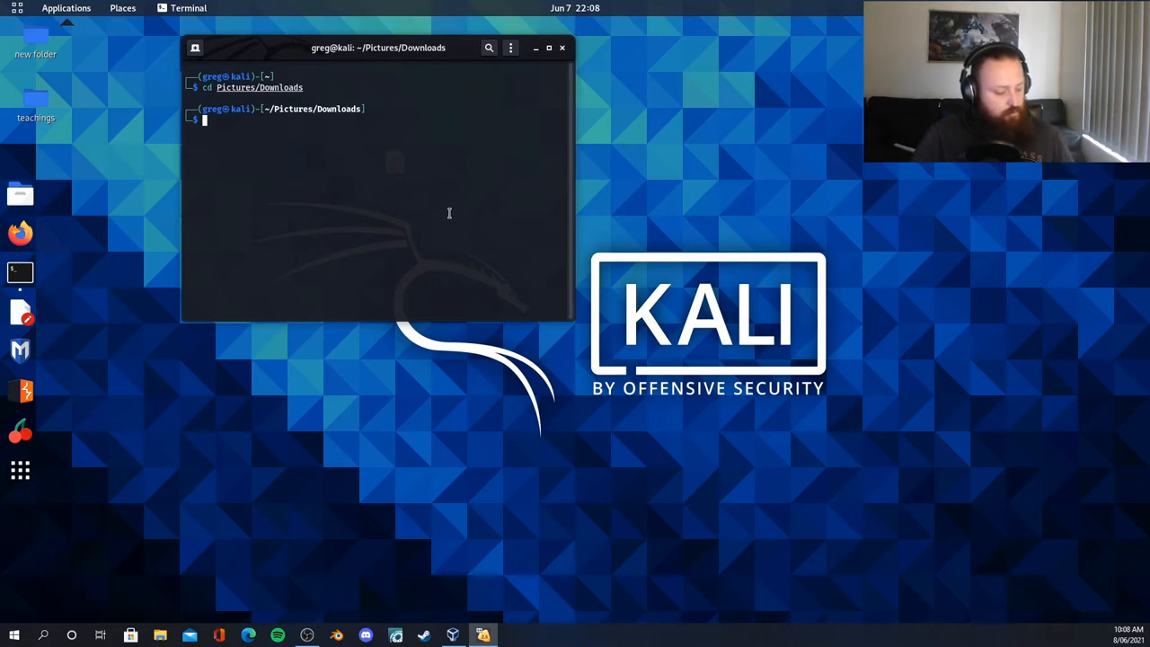
# Move from Pictures/Downloads up to Pictures and clear the screen
pyautogui.write('cd Pictures/Downloads')
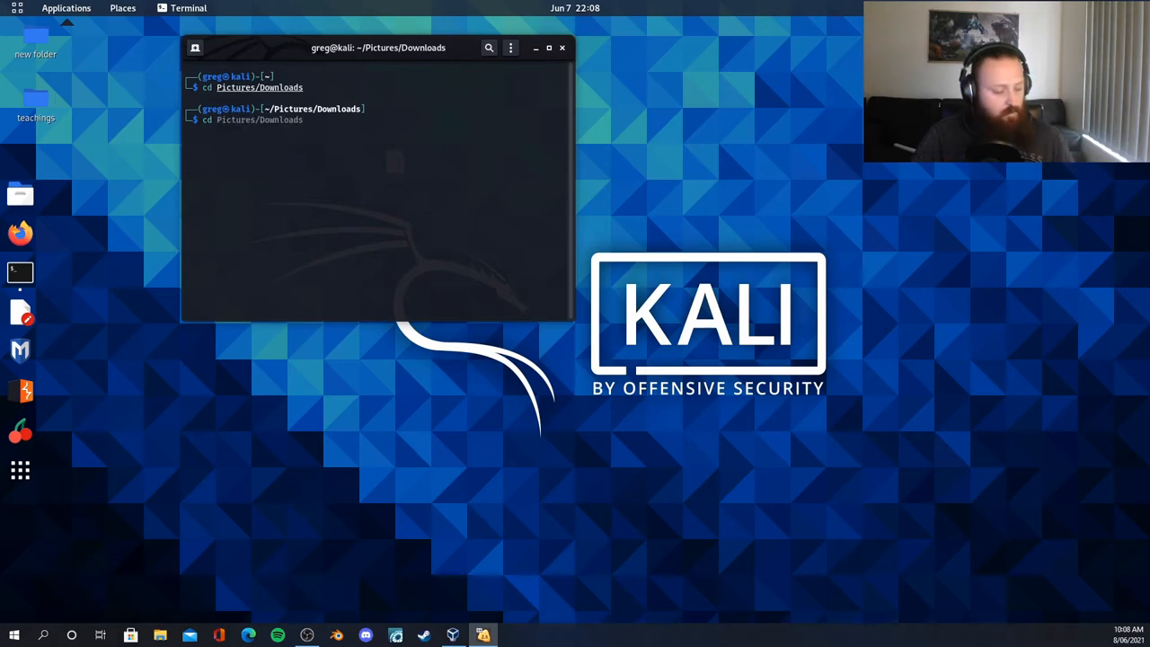
pyautogui.write('p')
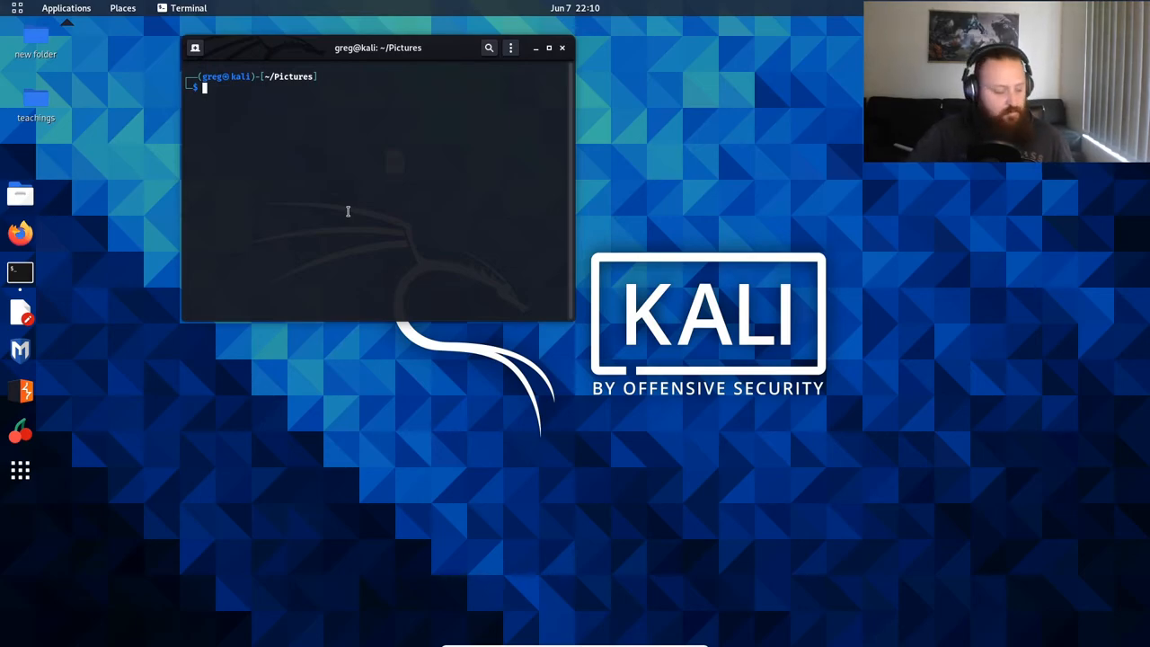
# Remove the Downloads folder with rmdir and list Pictures to confirm it is empty
pyautogui.write('rmdir Downloads')
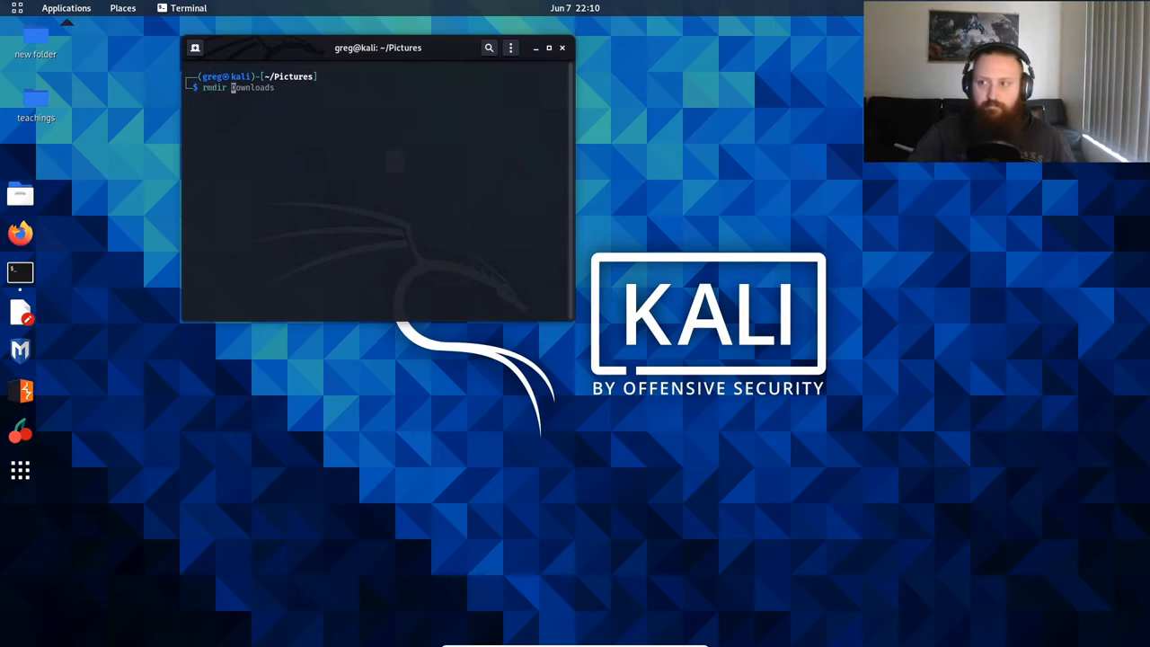
pyautogui.press('Return')
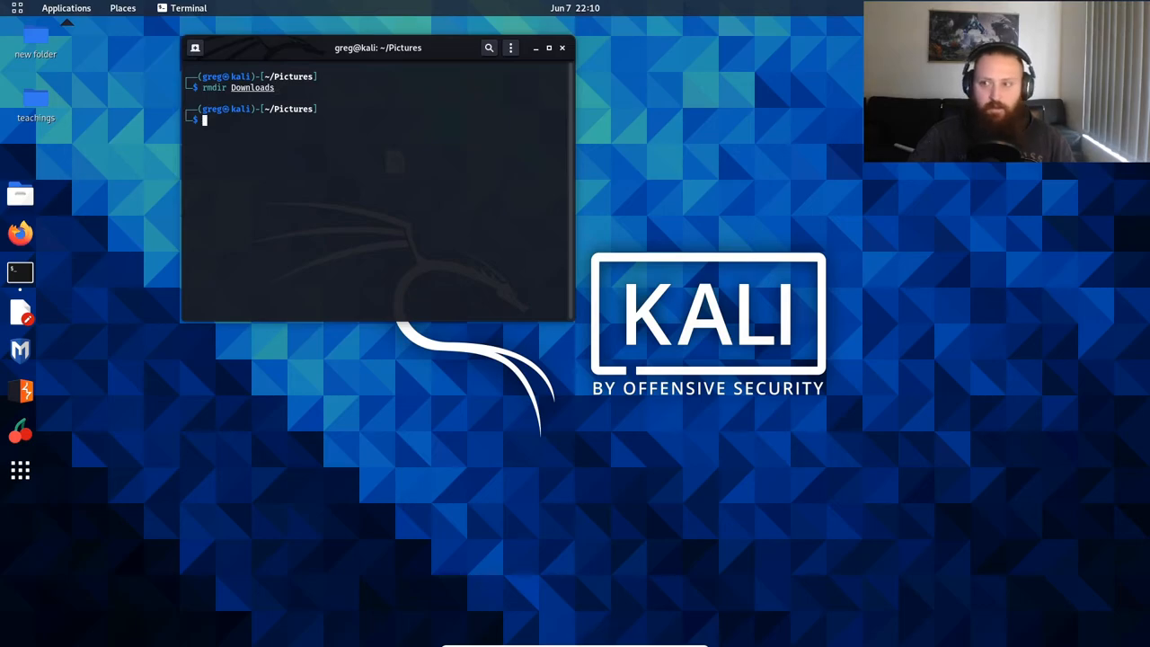
pyautogui.write('ls')
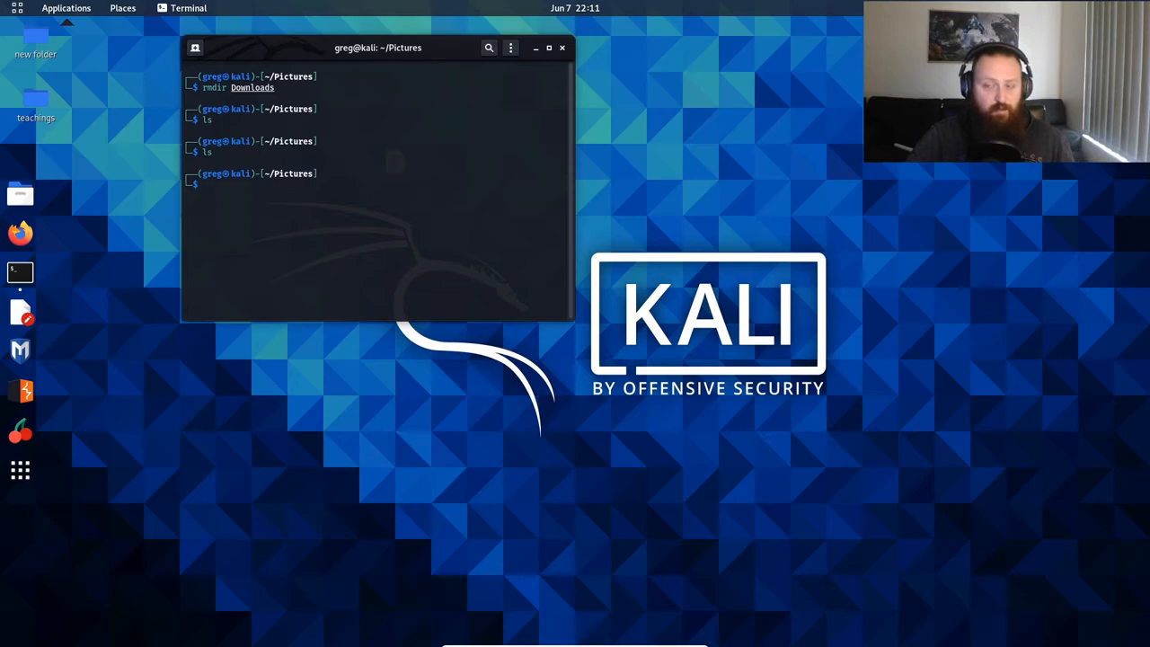
# Return home with cd .., try mkdir and rmdir Downloads, then clear the screen
pyautogui.write('cd ..')
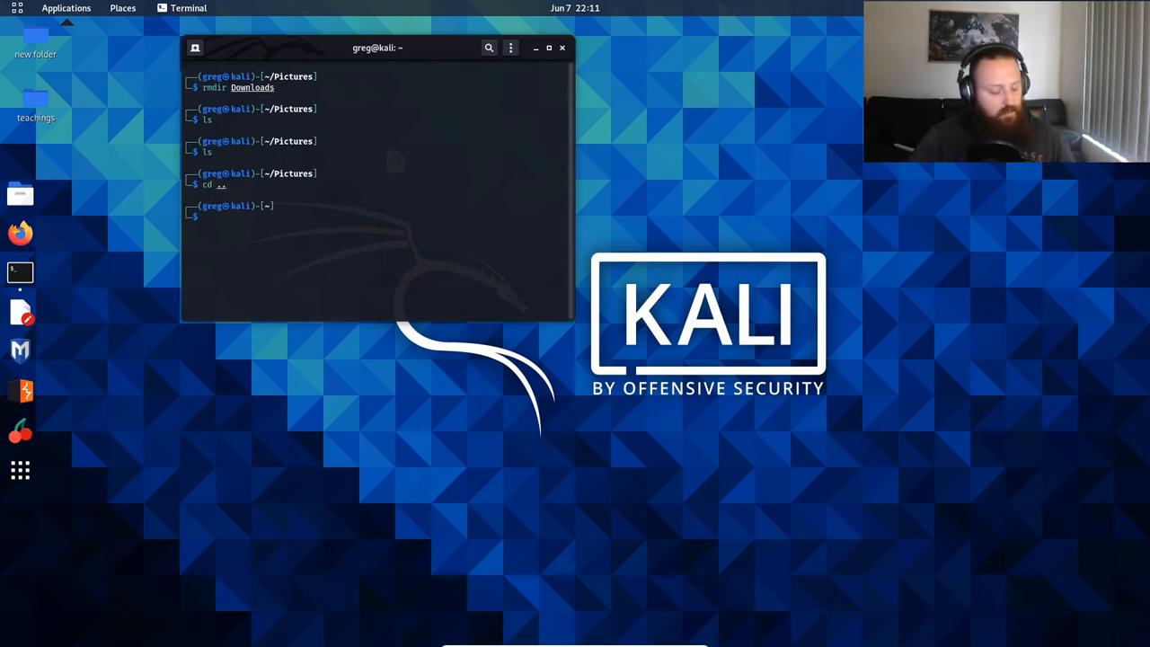
pyautogui.write('mkdir Downloads')
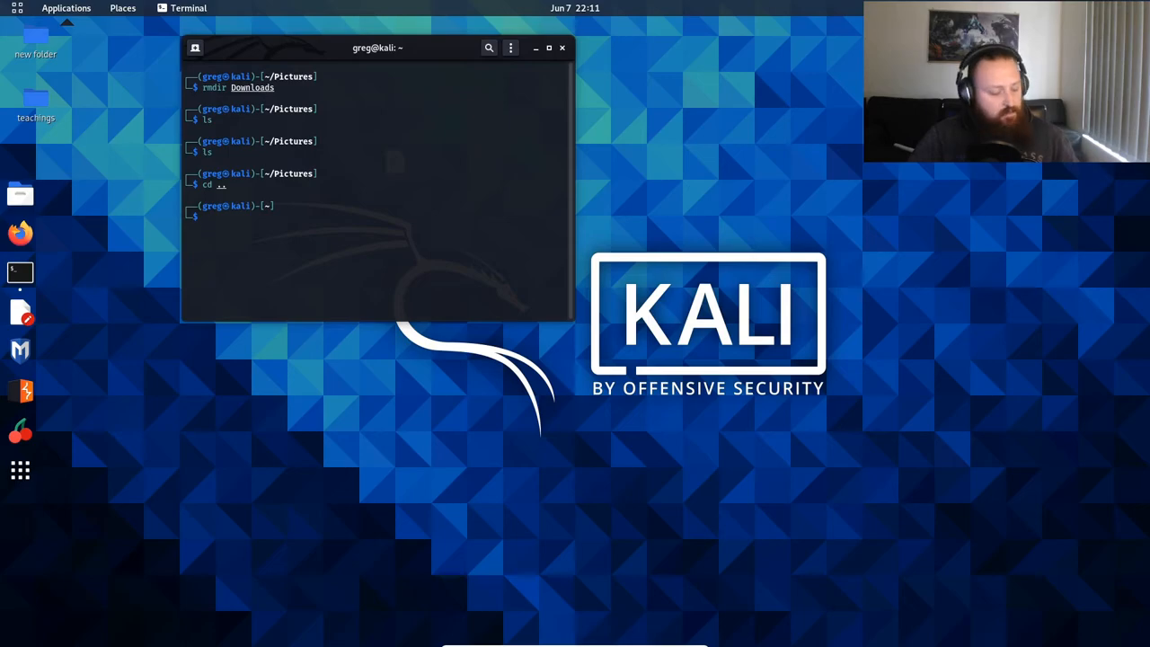
pyautogui.write('rmdir Downloads')
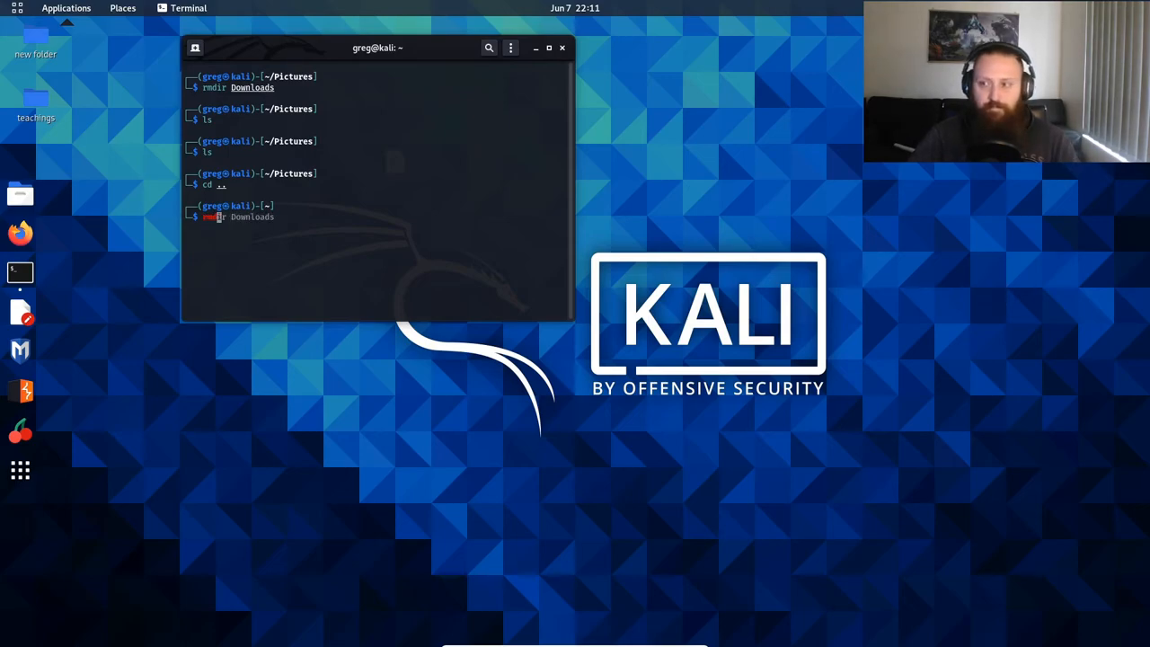
pyautogui.write('clear')
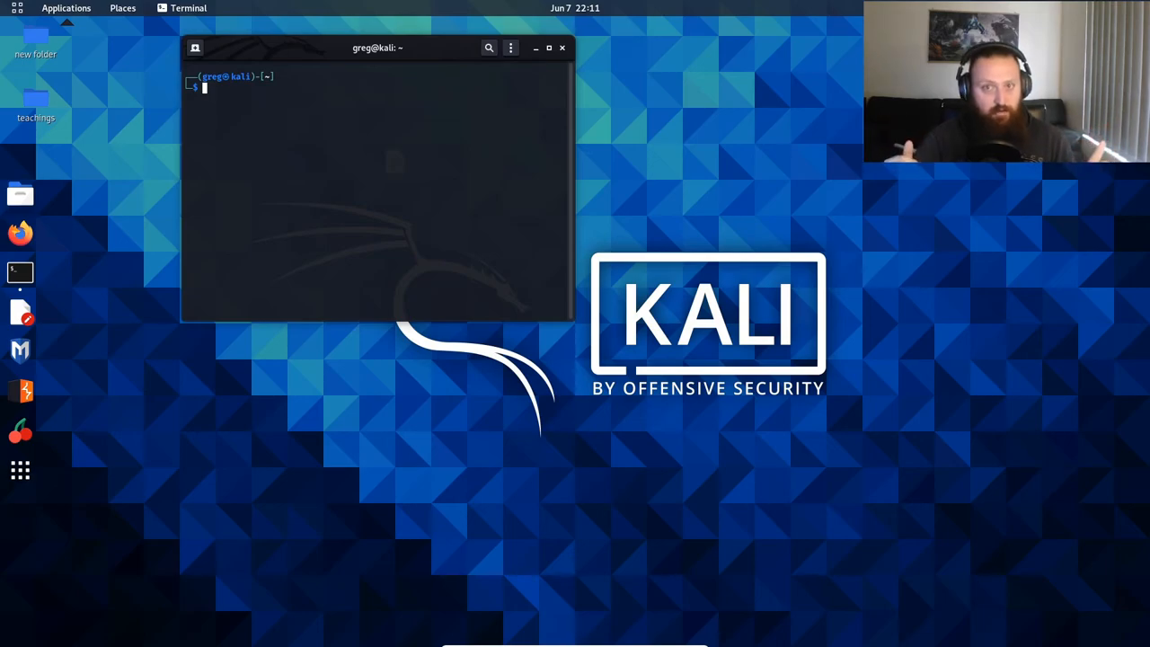
# List the home folder, then change into Pictures via Pictures/Downloads and clear the screen
pyautogui.write('ls')
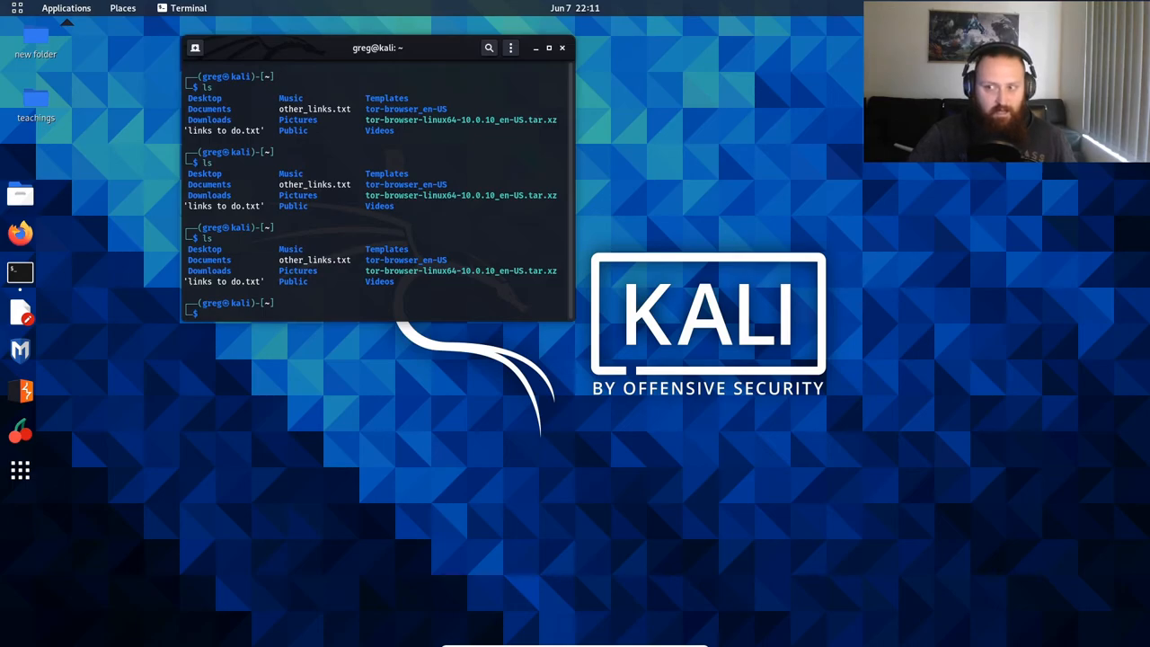
pyautogui.write('cd ..')
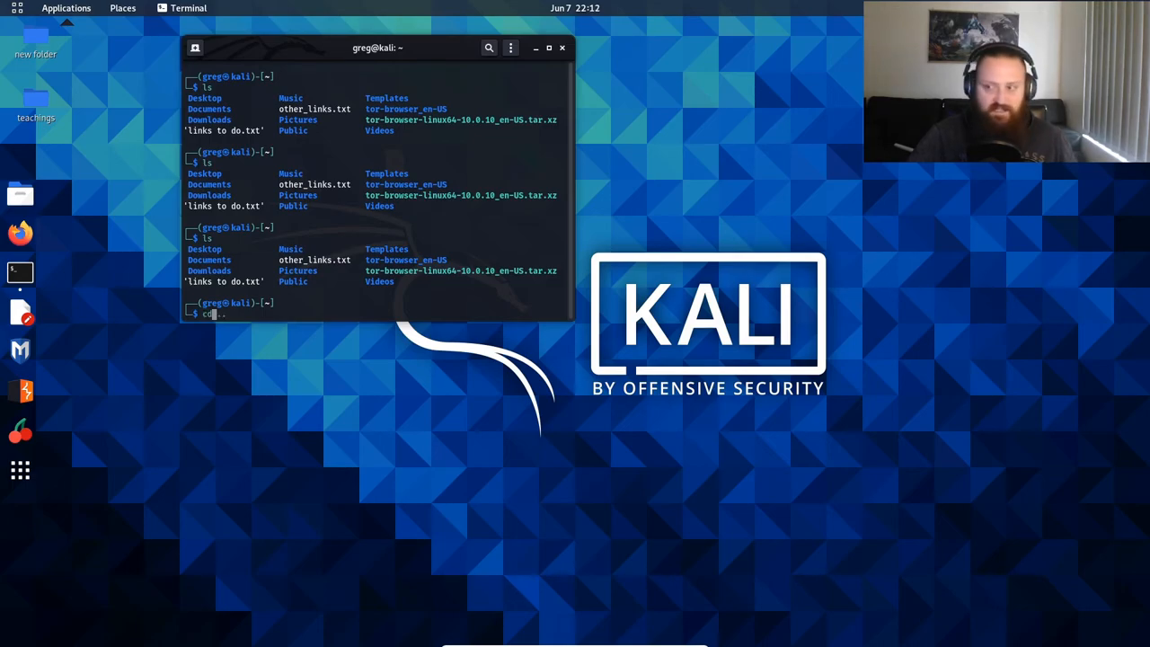
pyautogui.write('Pictures/Downloads')
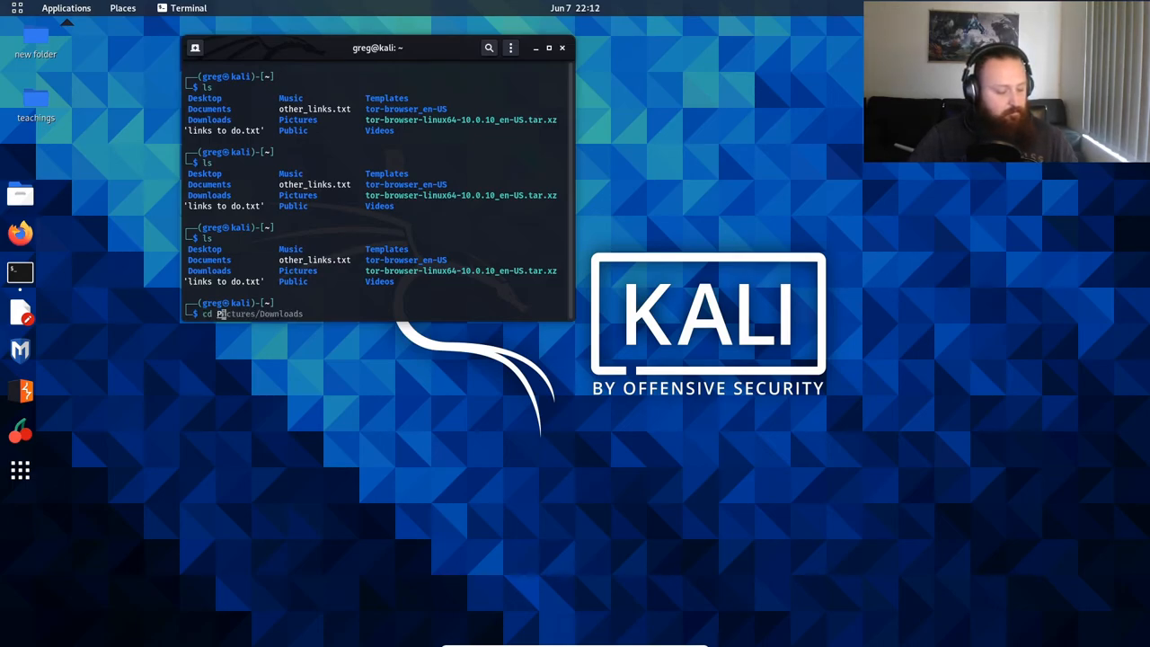
pyautogui.press('Tab')
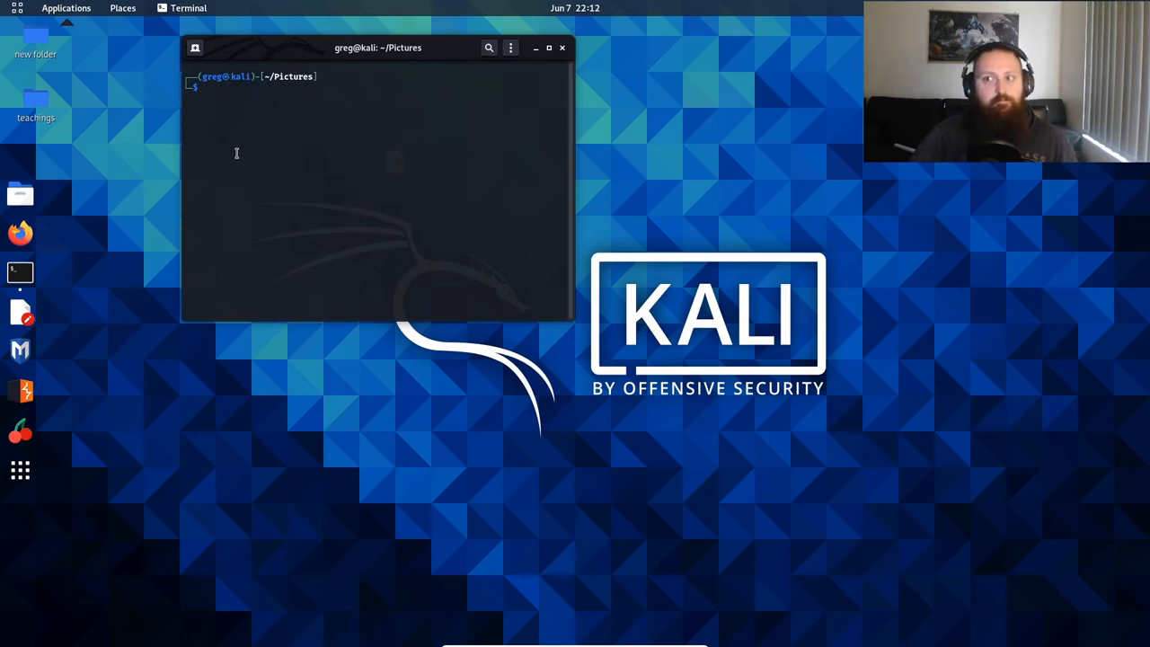
pyautogui.moveTo(402, 182)
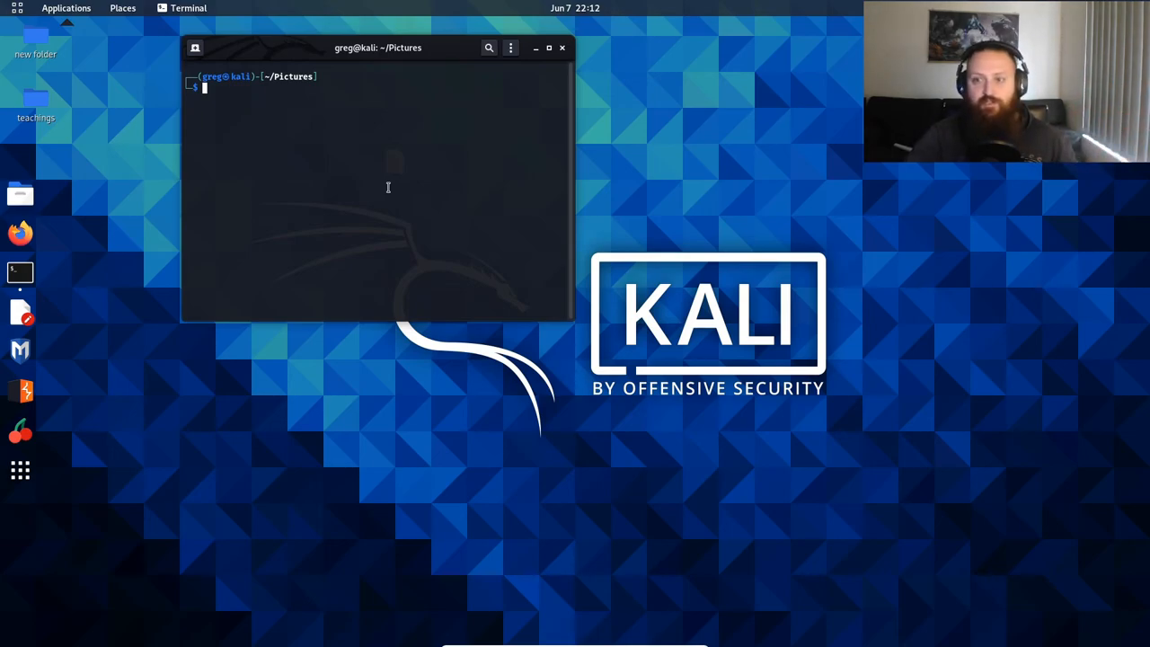
# List Pictures, return home, and start typing a Downloads folder command at the prompt
pyautogui.write('ls')
pyautogui.write('cd ..')
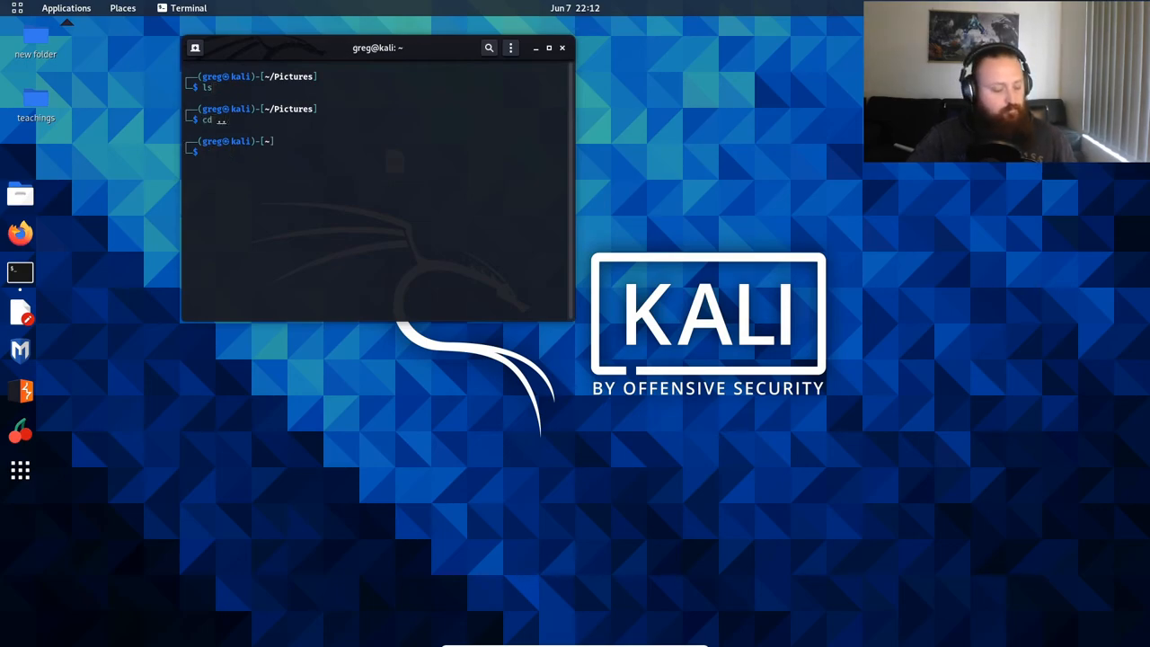
pyautogui.write('mkdir Downloads')
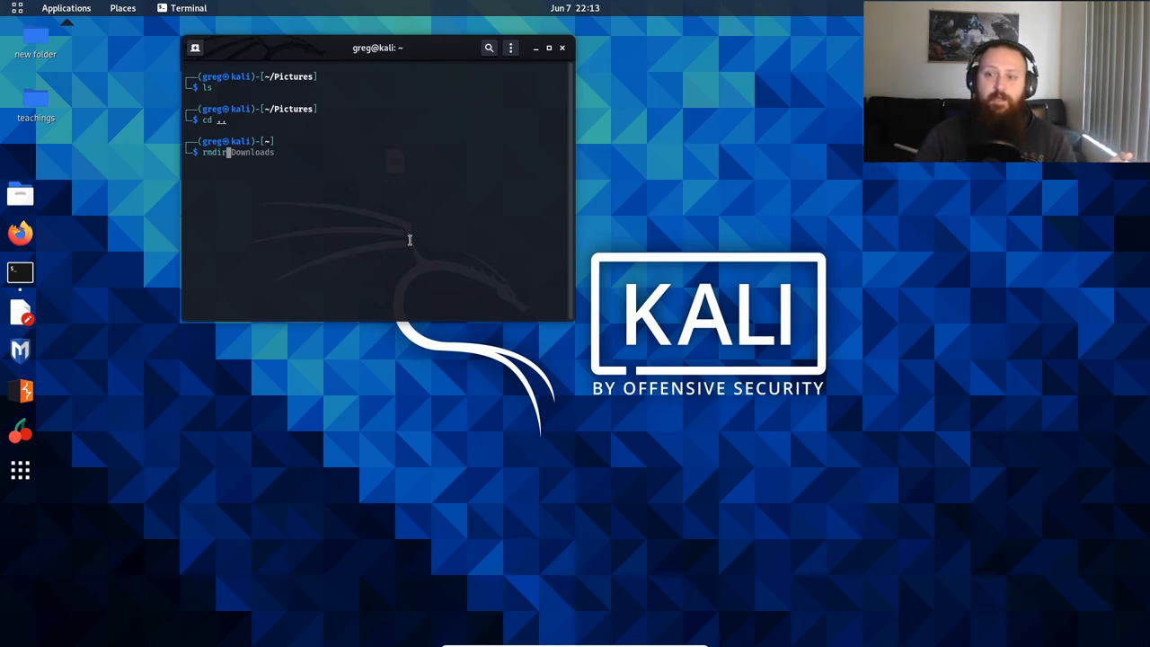
pyautogui.moveTo(378, 171)
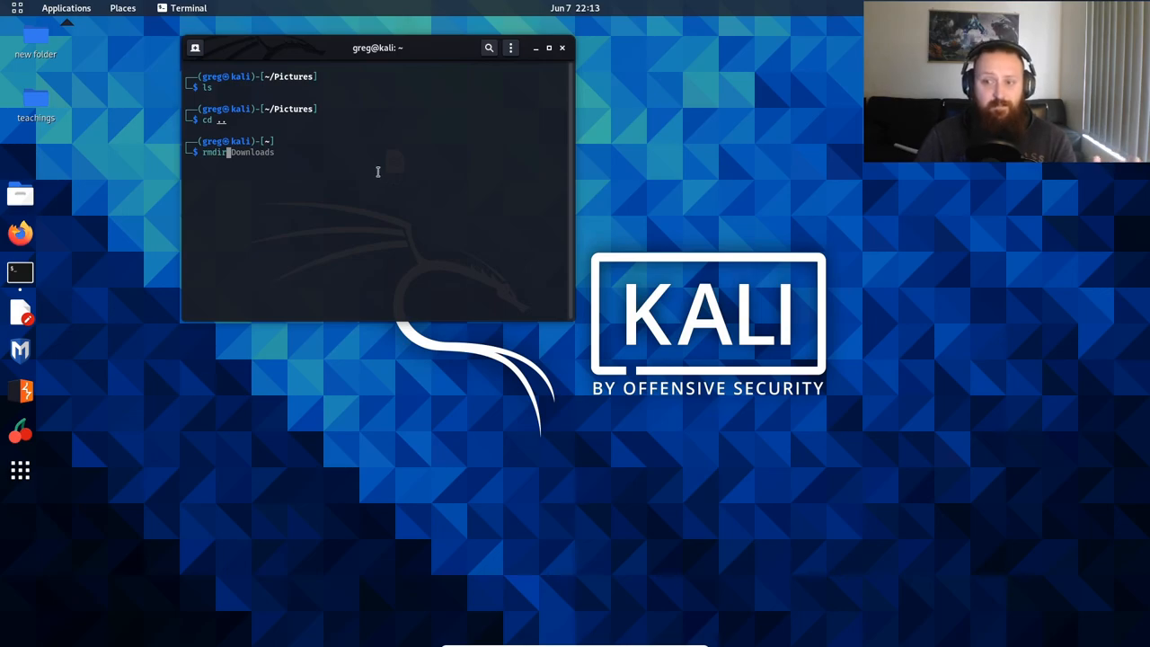